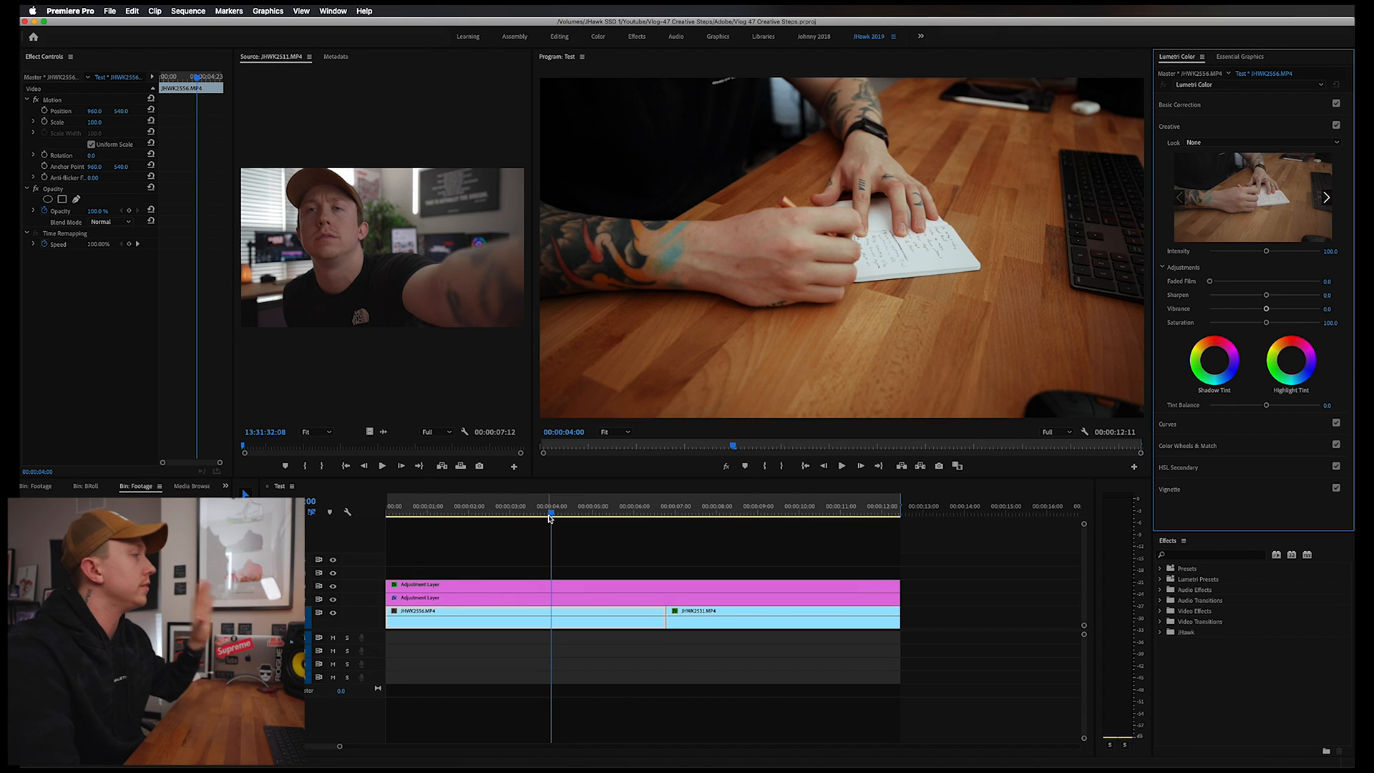
After checking the timeline clips, bring up File > Export > Media for the Test sequence
{"action": "left_click", "coordinate": [763, 505]}
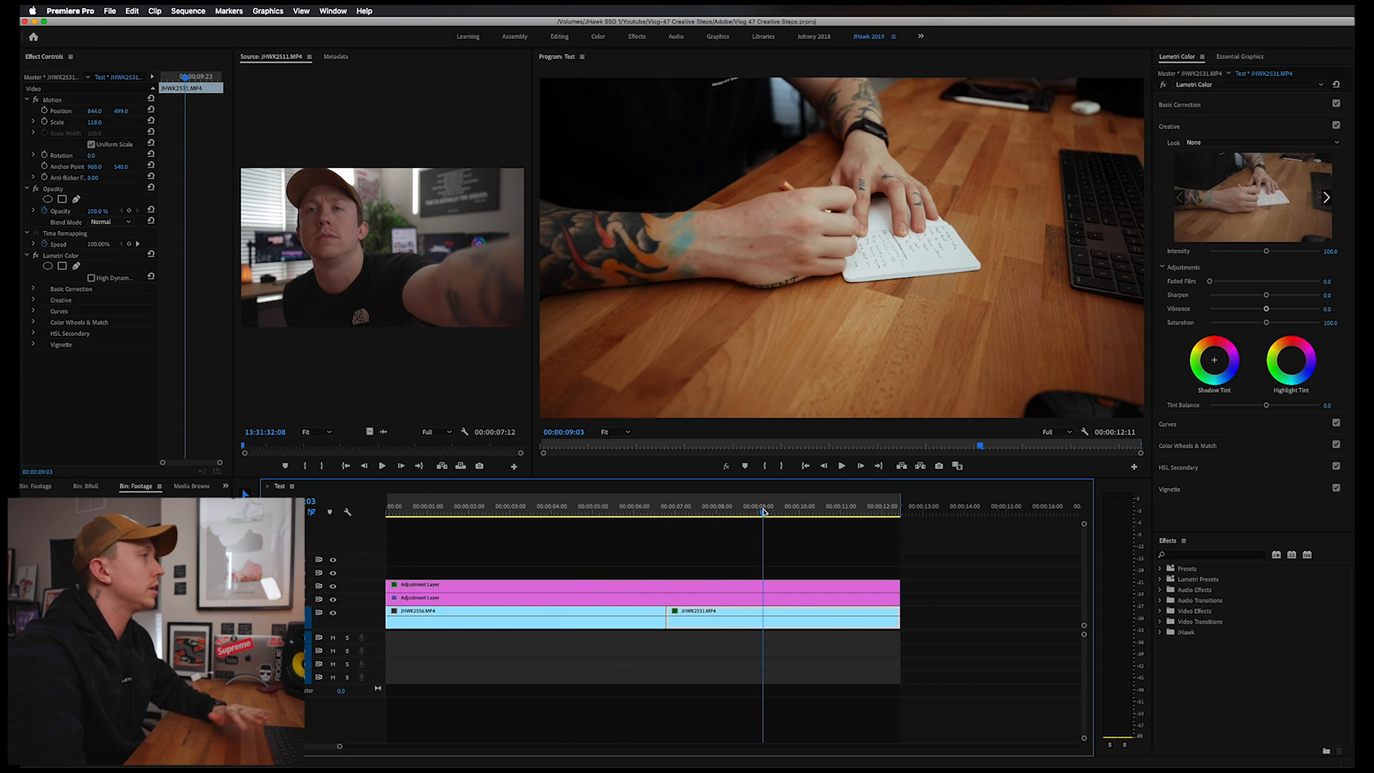
{"action": "left_click", "coordinate": [485, 506]}
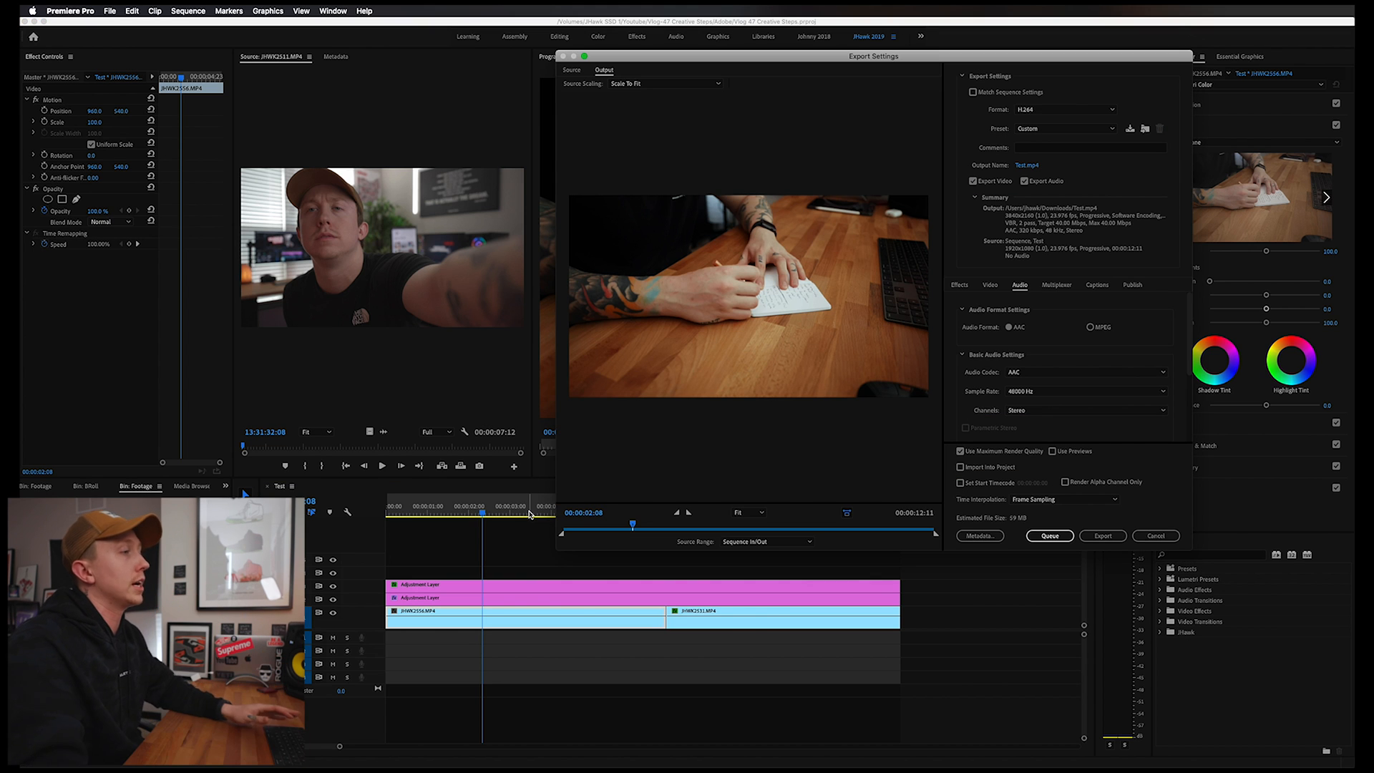
{"action": "left_click", "coordinate": [1155, 535]}
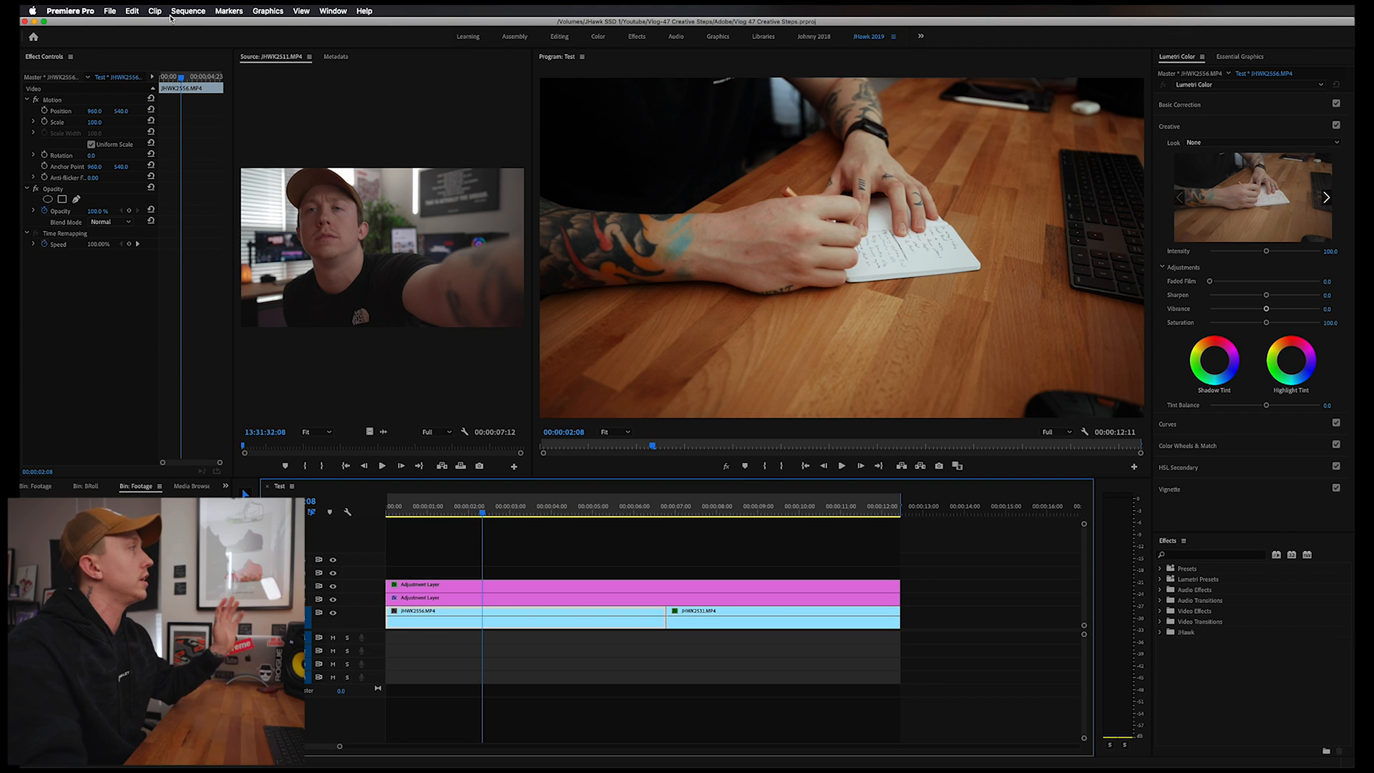
{"action": "left_click", "coordinate": [110, 10]}
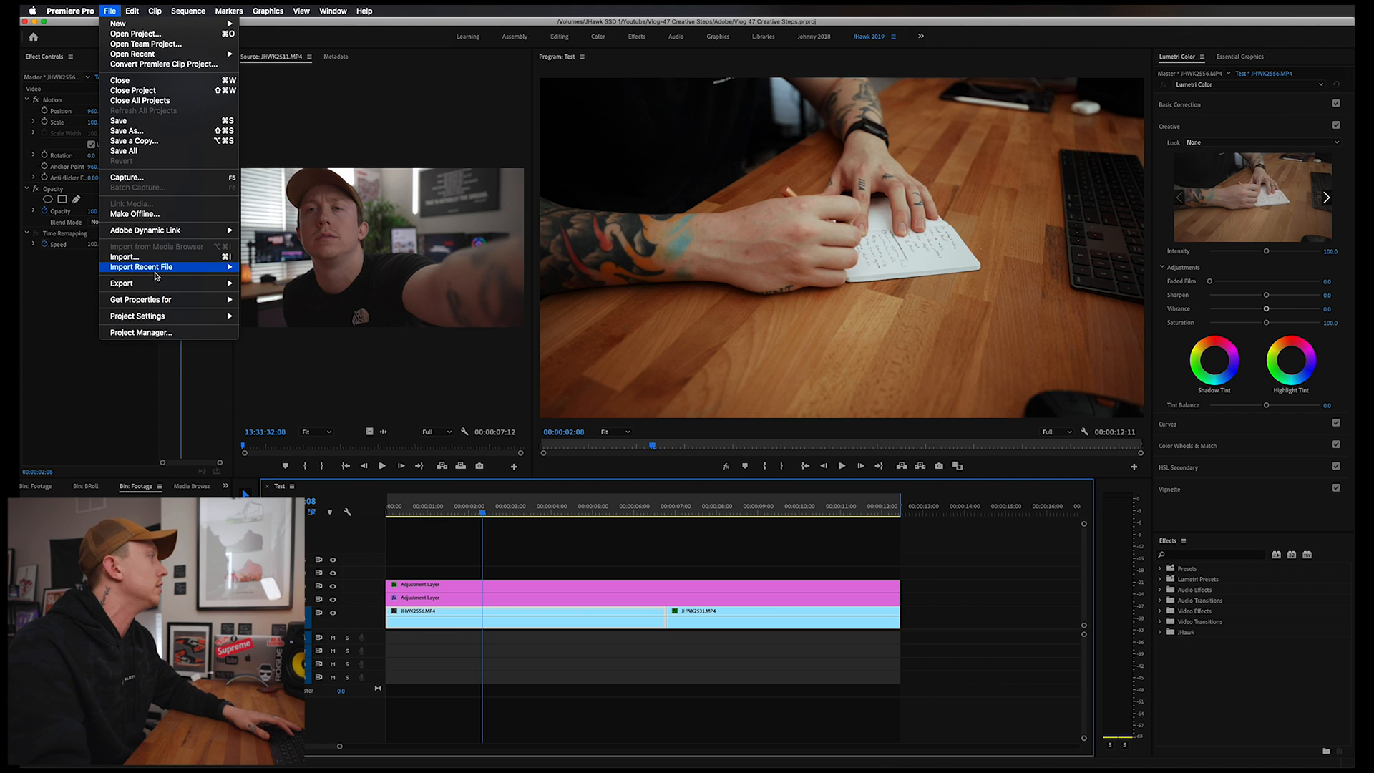
{"action": "left_click", "coordinate": [120, 282]}
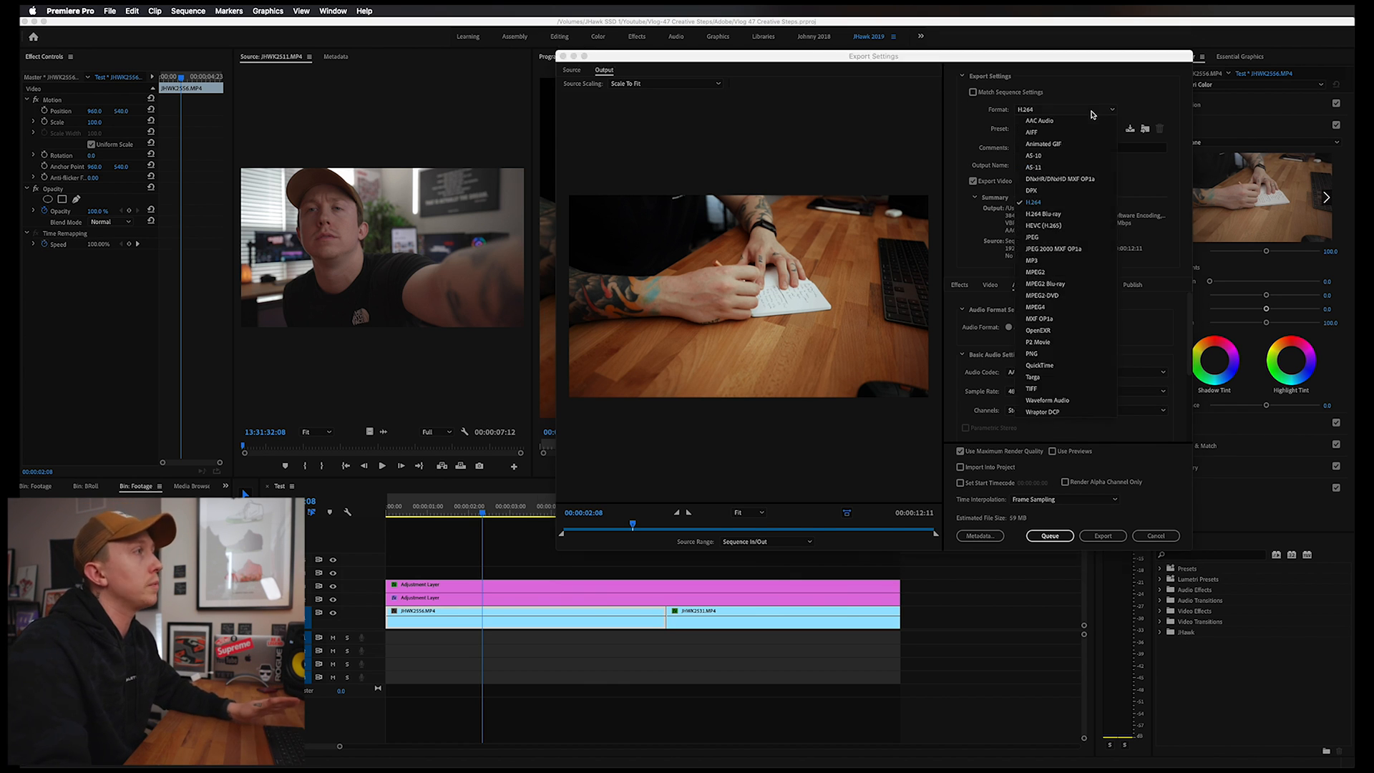
{"action": "mouse_move", "coordinate": [1092, 202]}
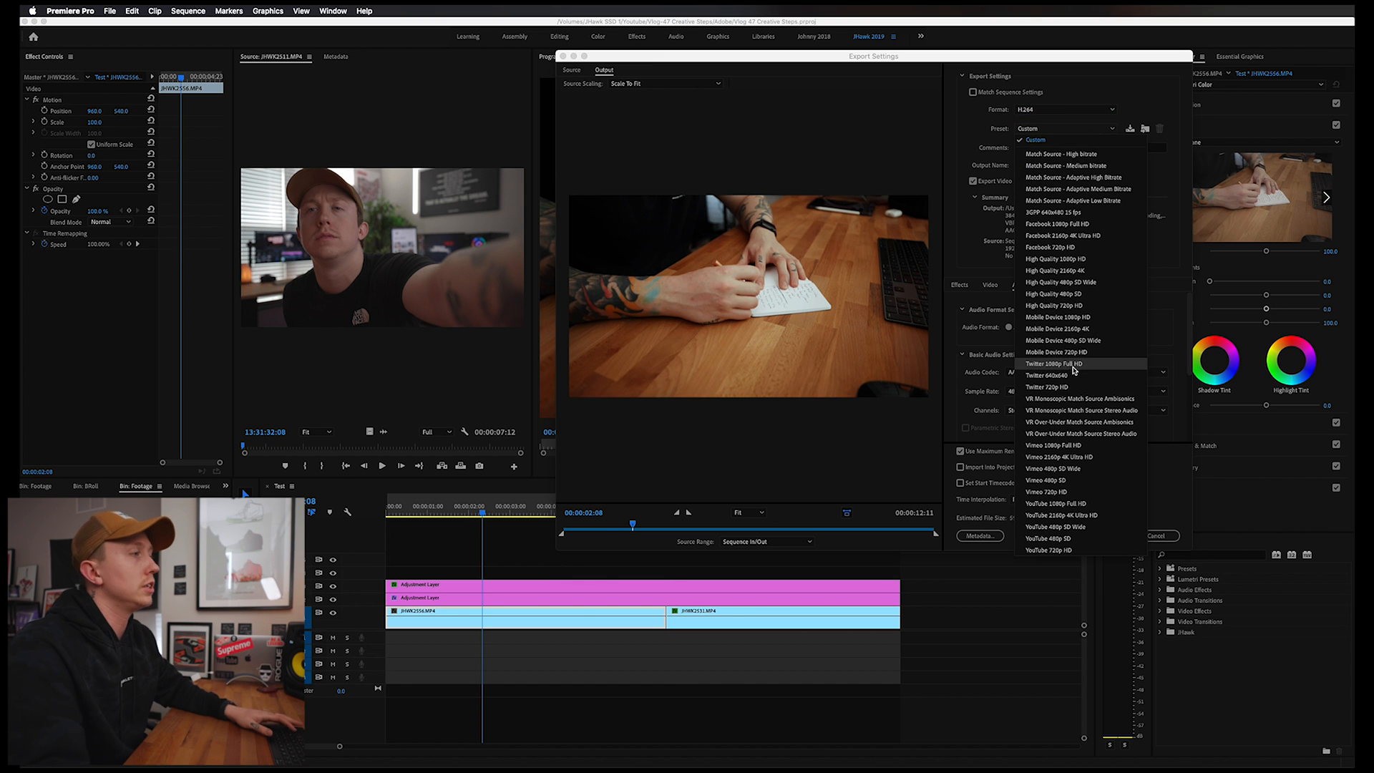
{"action": "mouse_move", "coordinate": [1108, 519]}
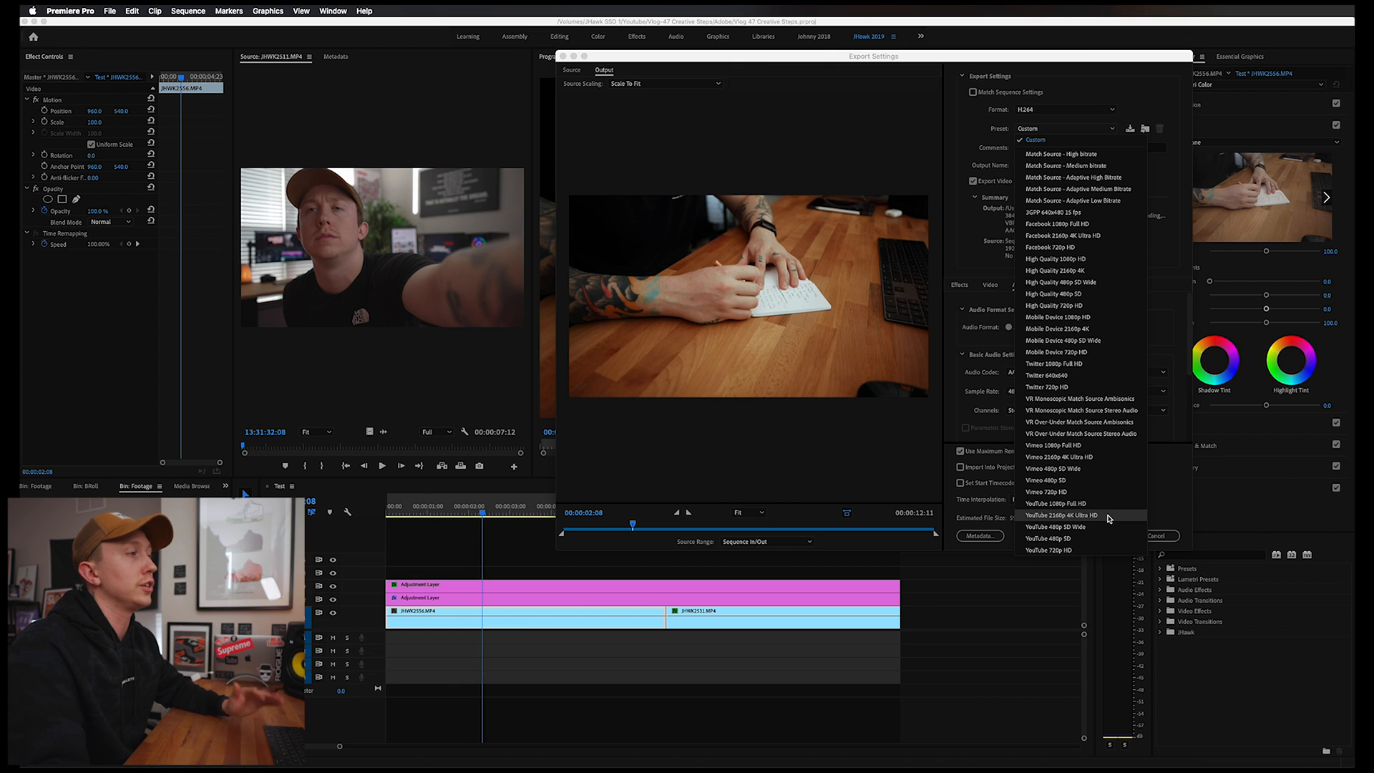
Choose the YouTube 2160p 4K Ultra HD preset under the H.264 format
{"action": "left_click", "coordinate": [1054, 516]}
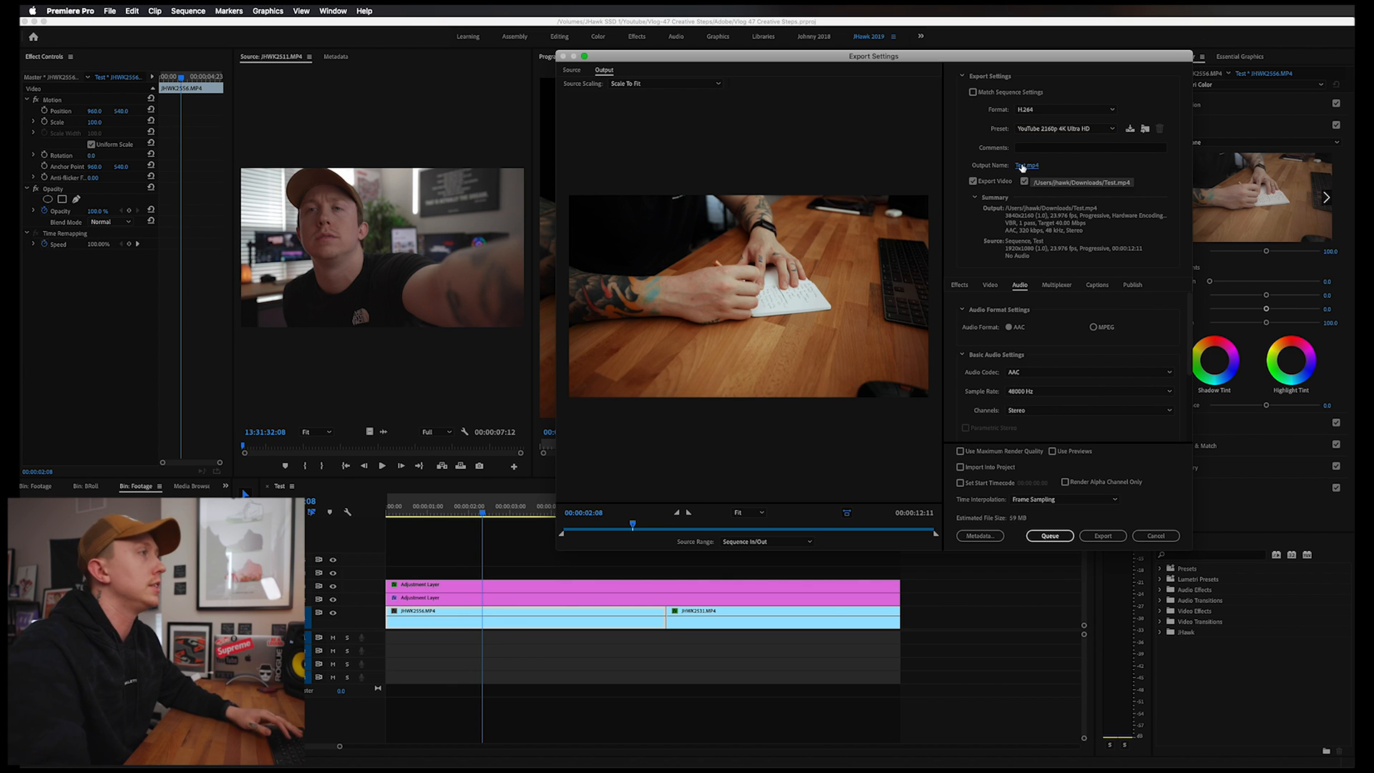
Set the output to save Test.mp4 into the Test folder on the Desktop
{"action": "left_click", "coordinate": [1026, 166]}
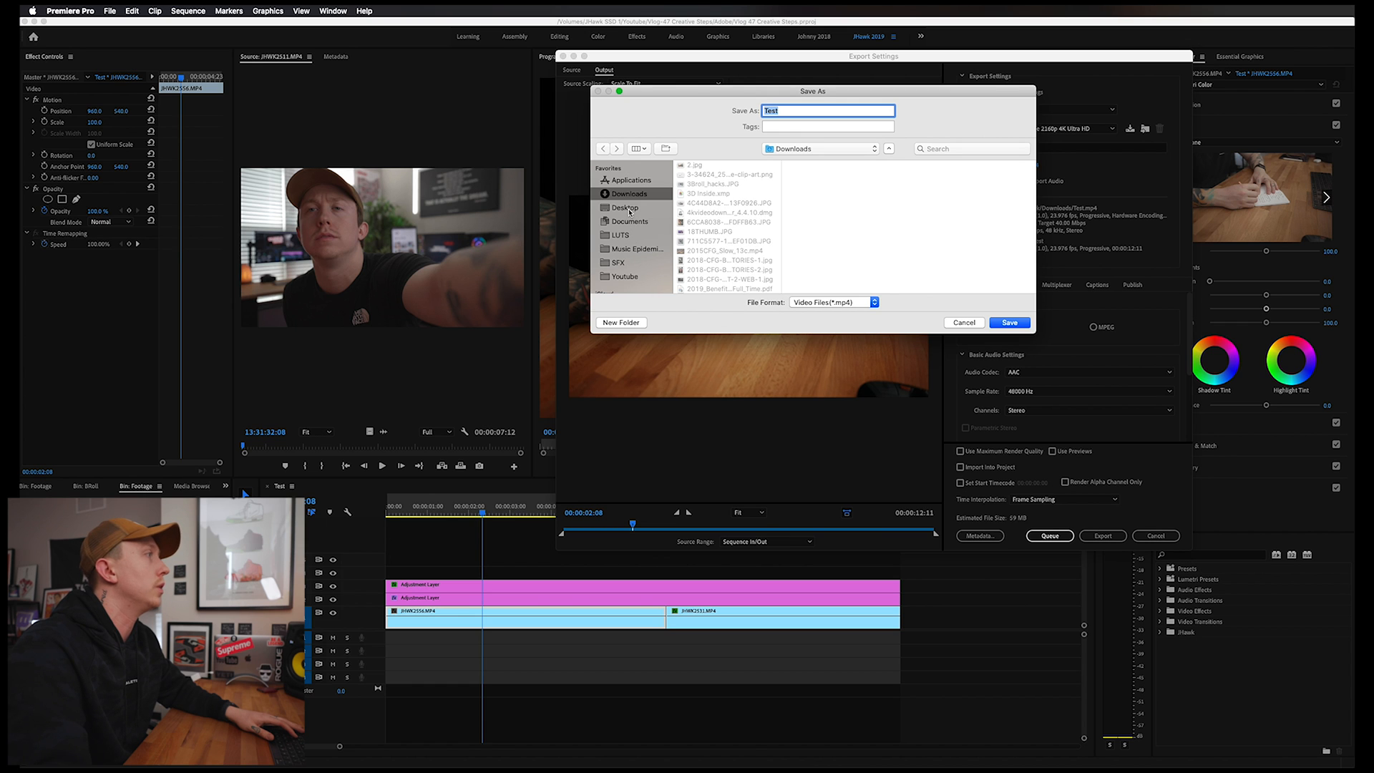
{"action": "left_click", "coordinate": [625, 208]}
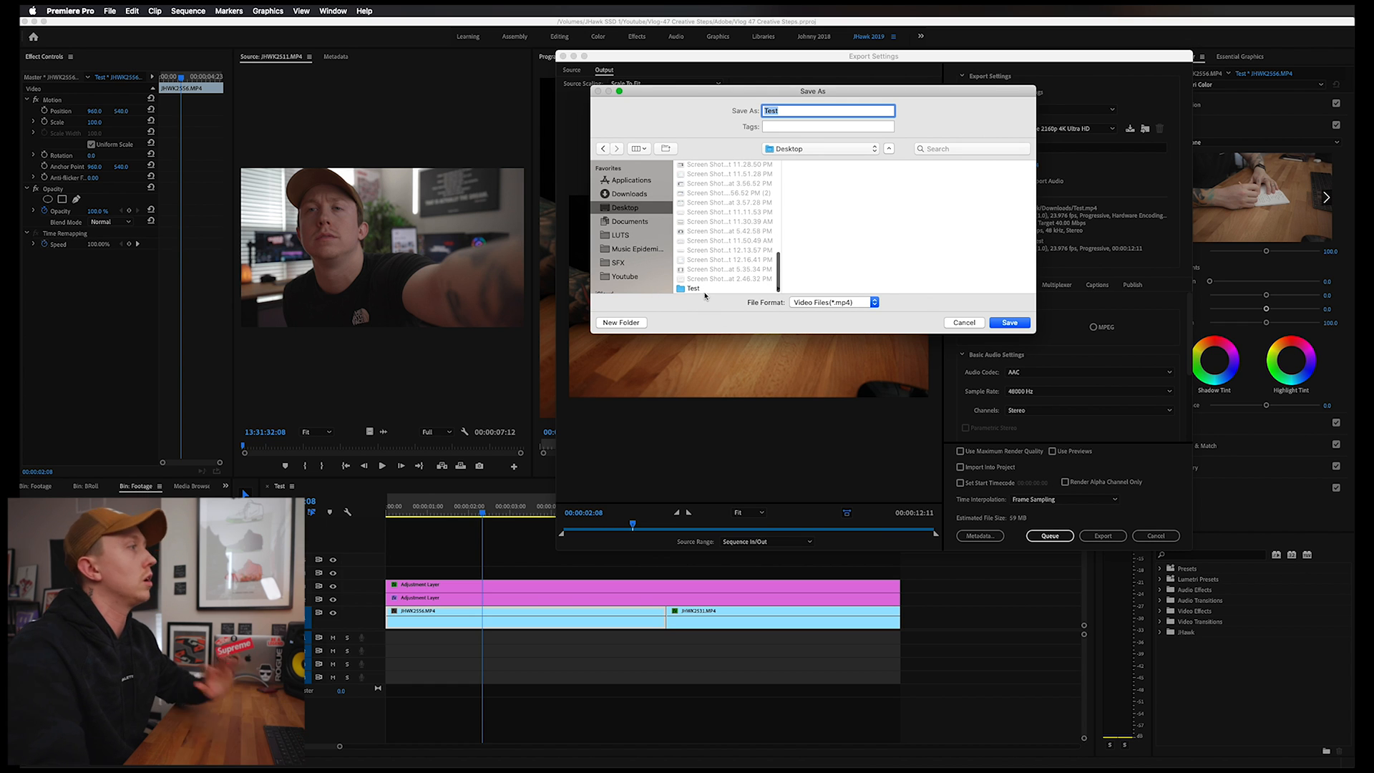
{"action": "double_click", "coordinate": [693, 288]}
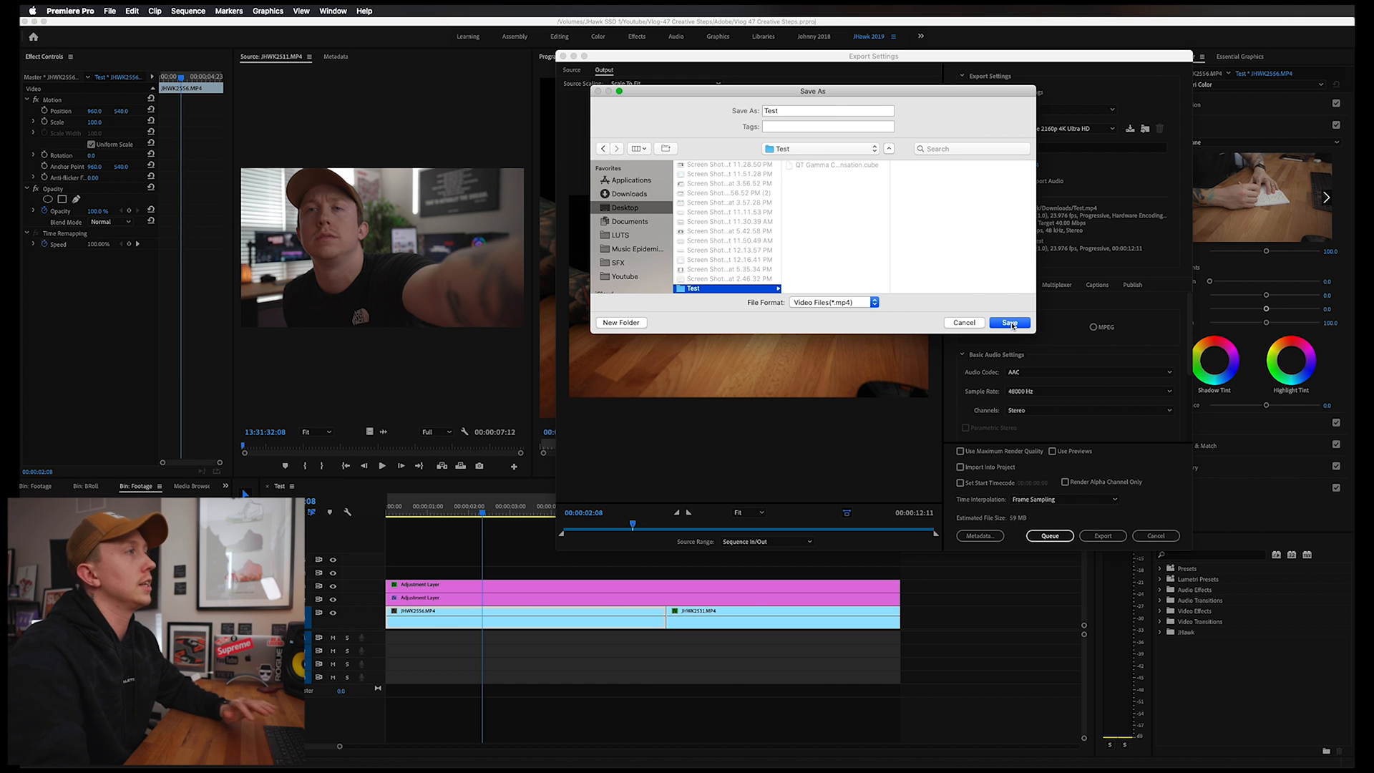
{"action": "left_click", "coordinate": [1009, 322]}
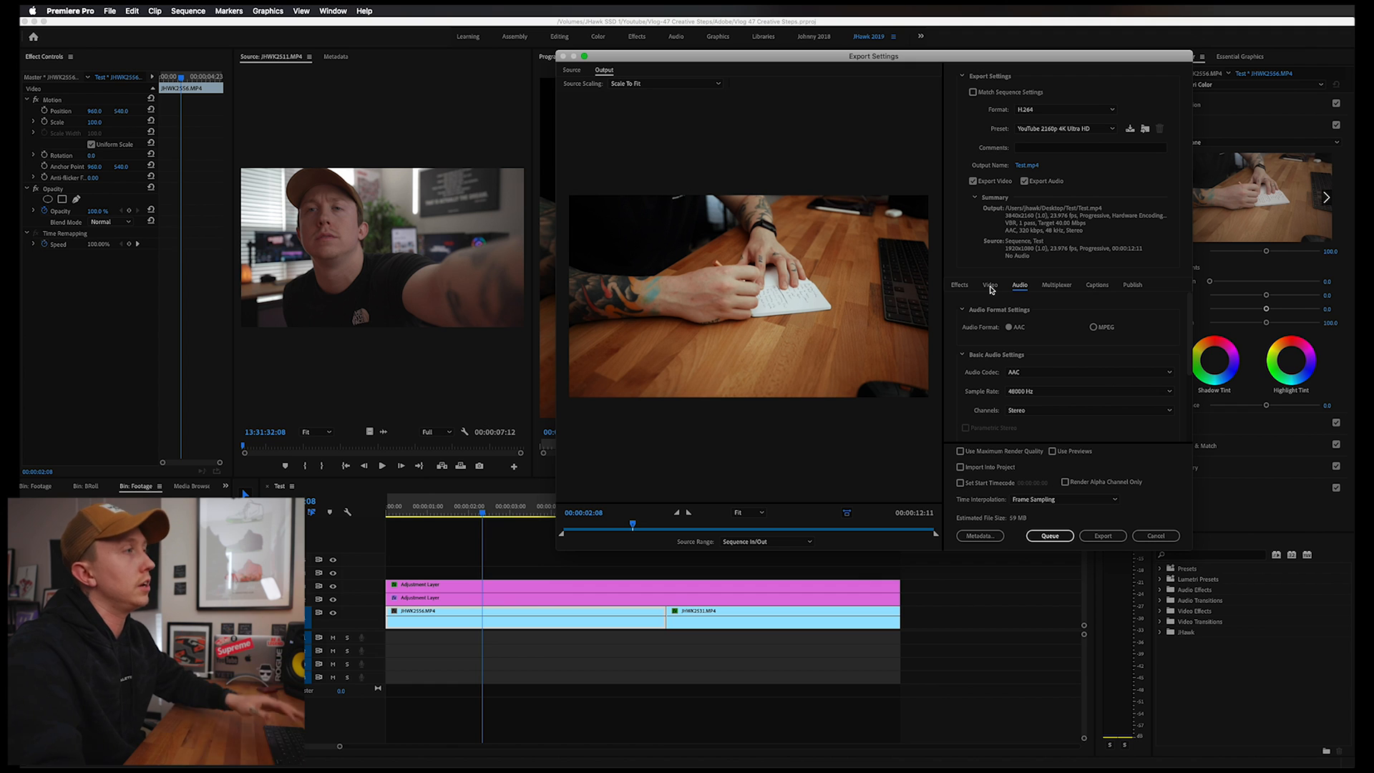
In the Video settings, enable maximum depth and set bitrate encoding to VBR, 2 pass at 40 Mbps
{"action": "left_click", "coordinate": [989, 285]}
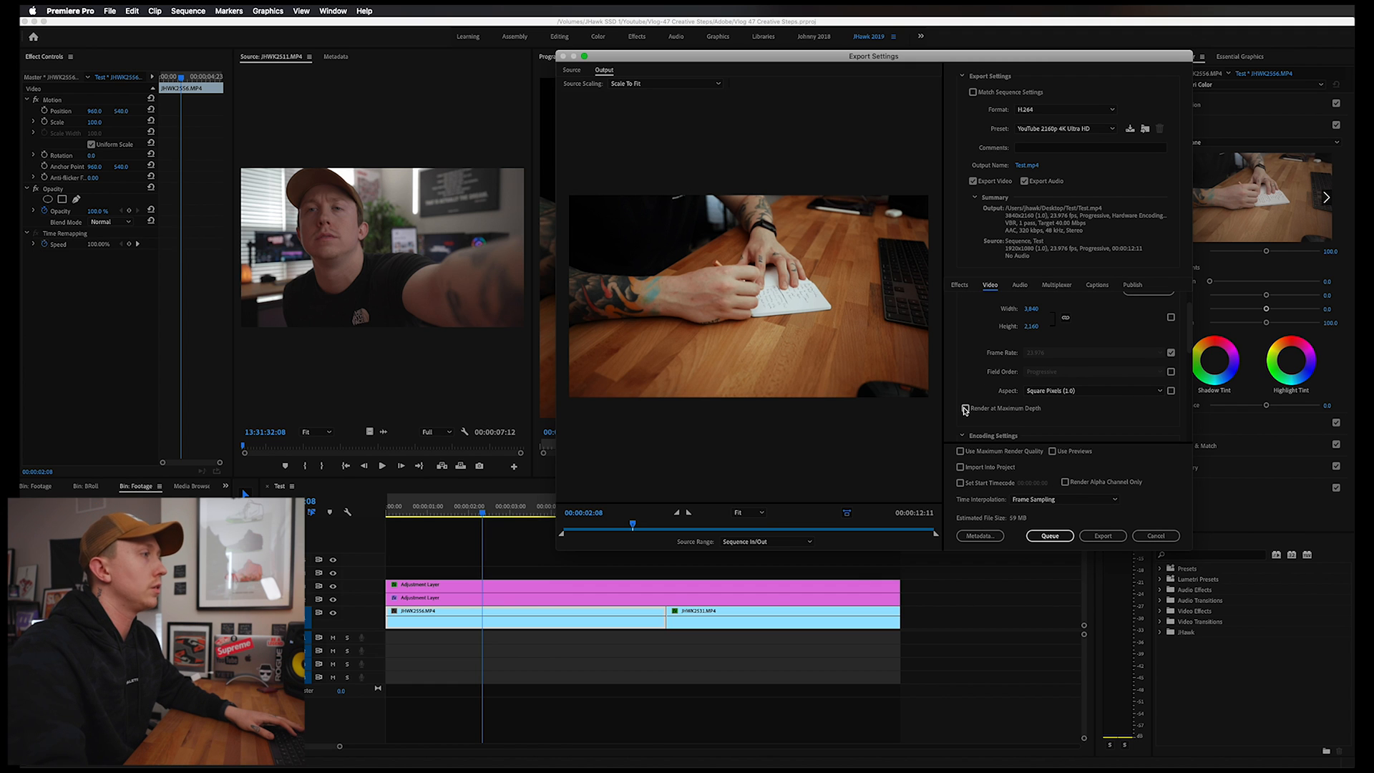
{"action": "left_click", "coordinate": [965, 407]}
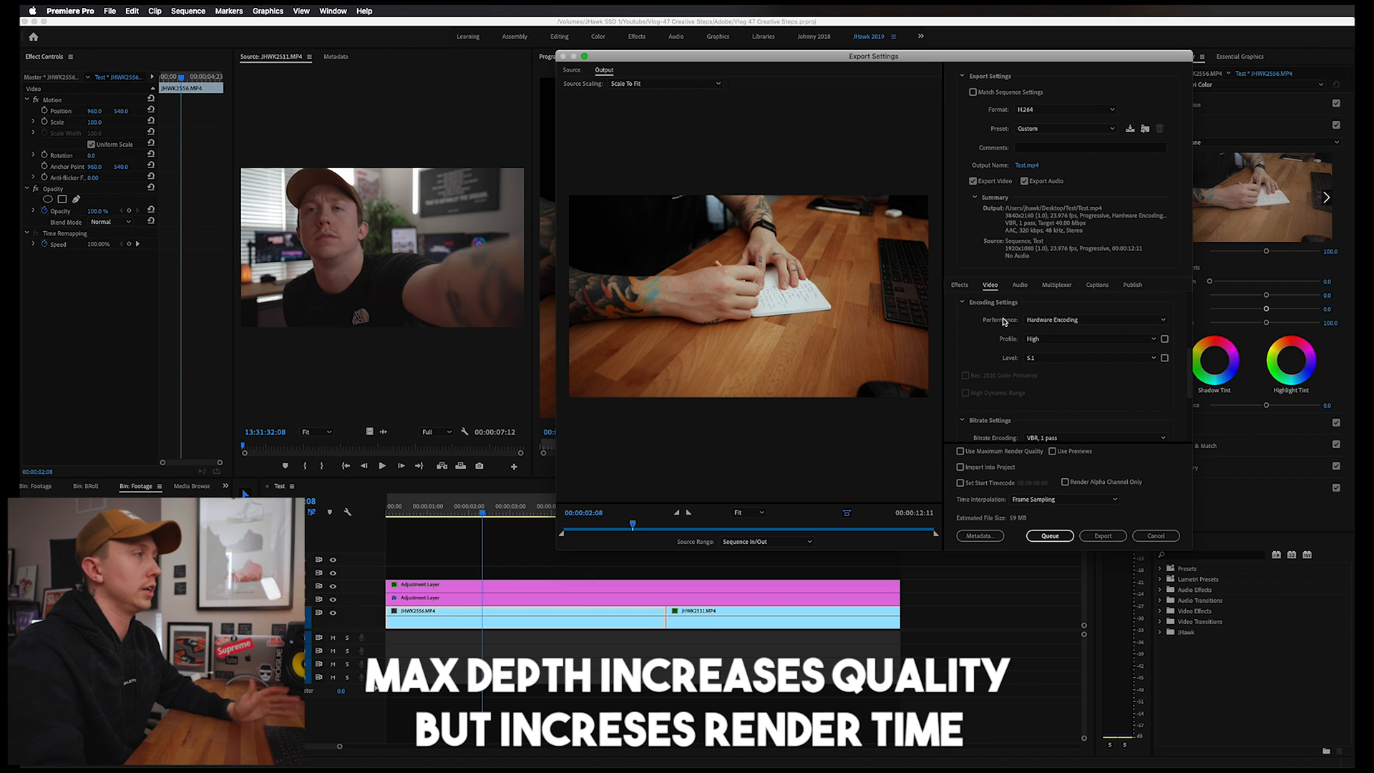
{"action": "left_click", "coordinate": [963, 302]}
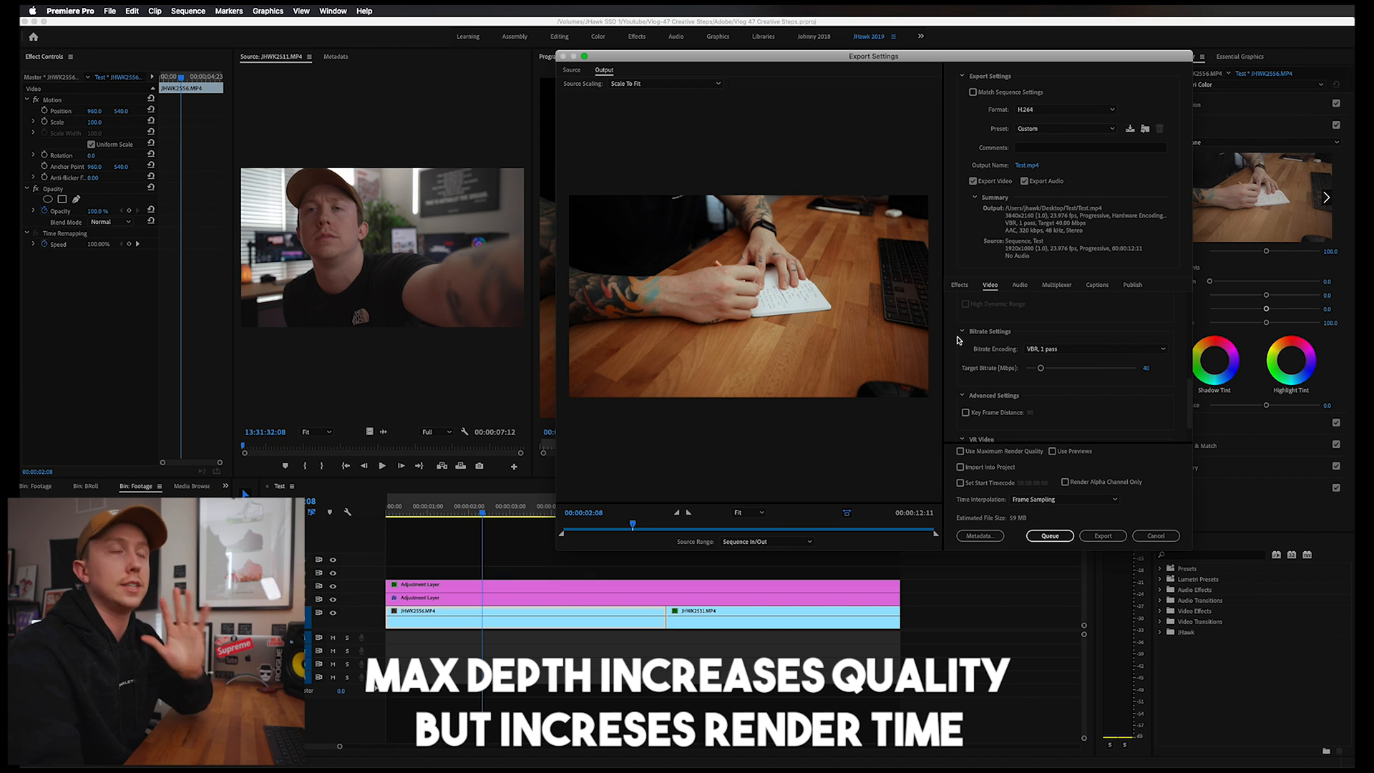
{"action": "mouse_move", "coordinate": [1099, 354]}
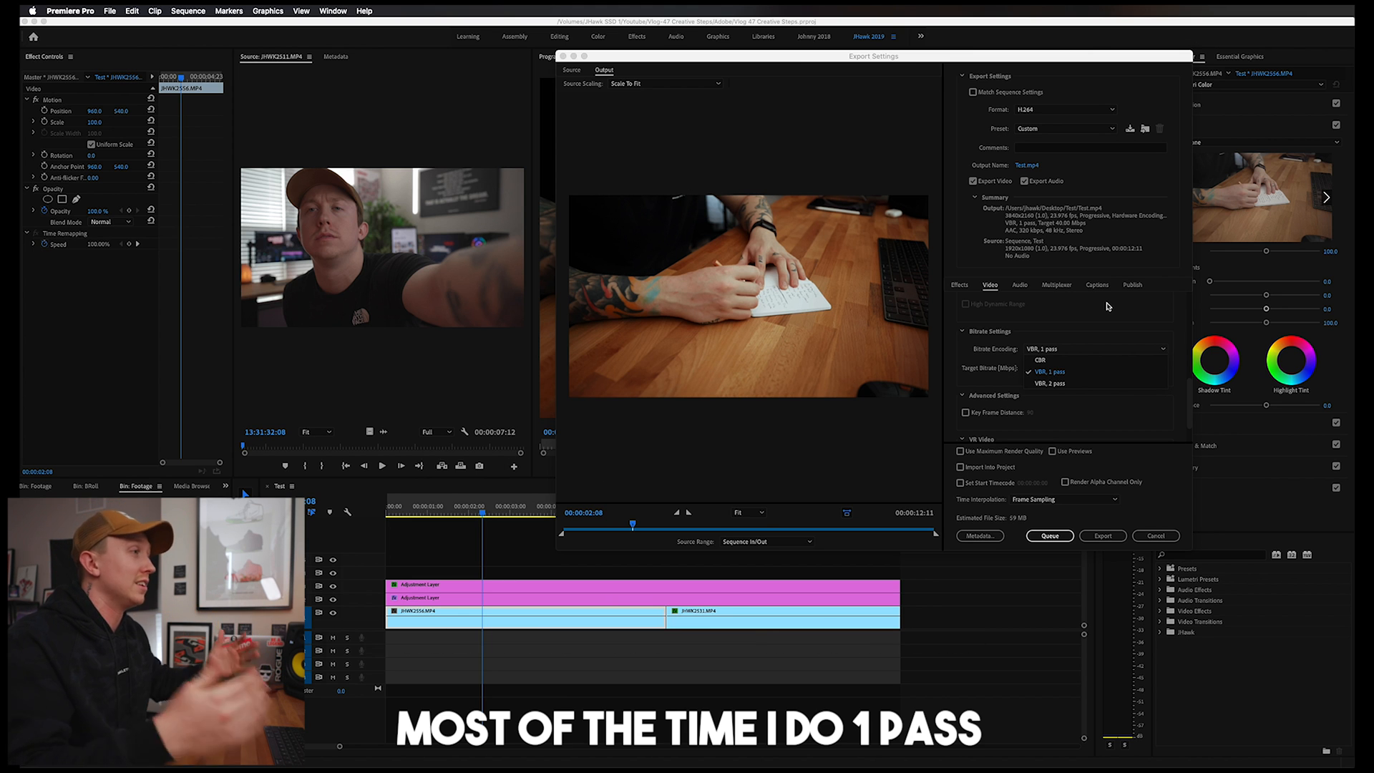
{"action": "left_click", "coordinate": [1055, 384]}
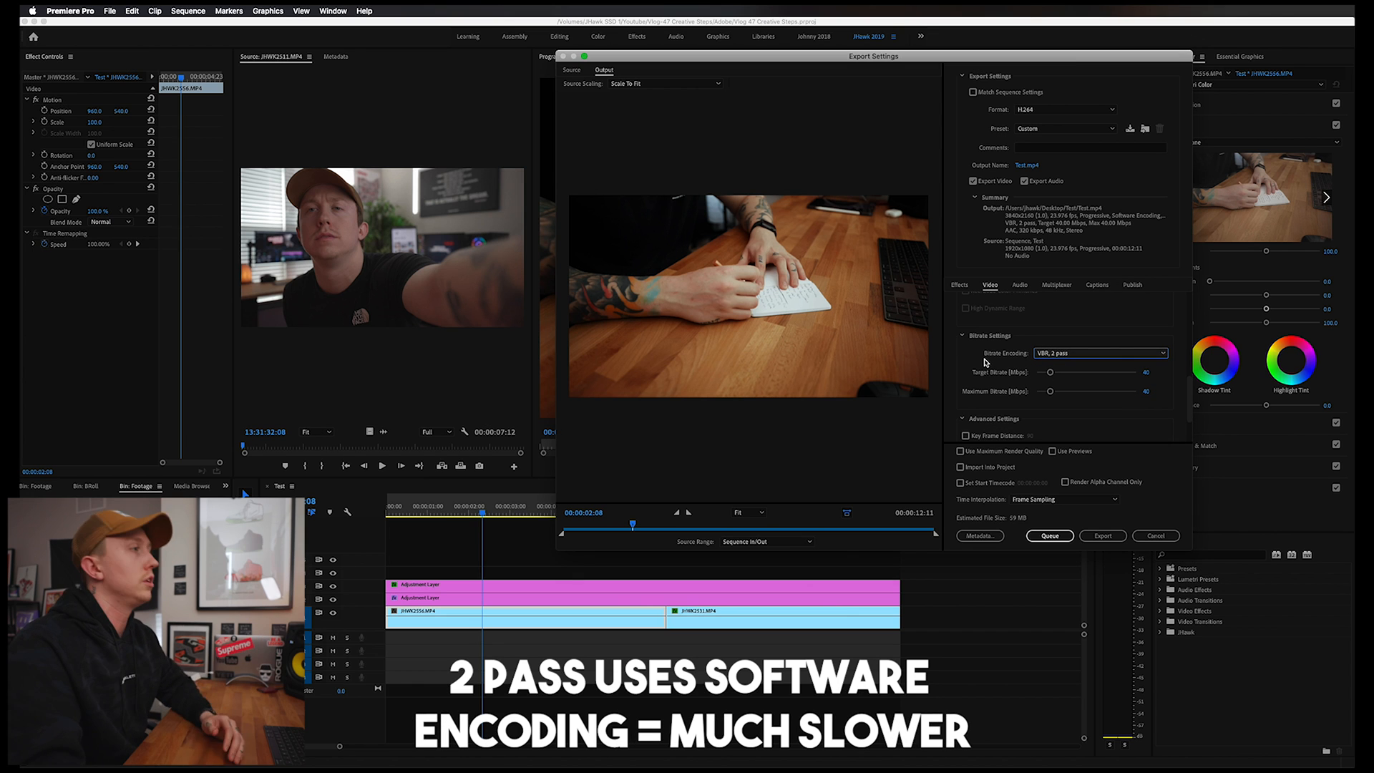
{"action": "mouse_move", "coordinate": [1058, 466]}
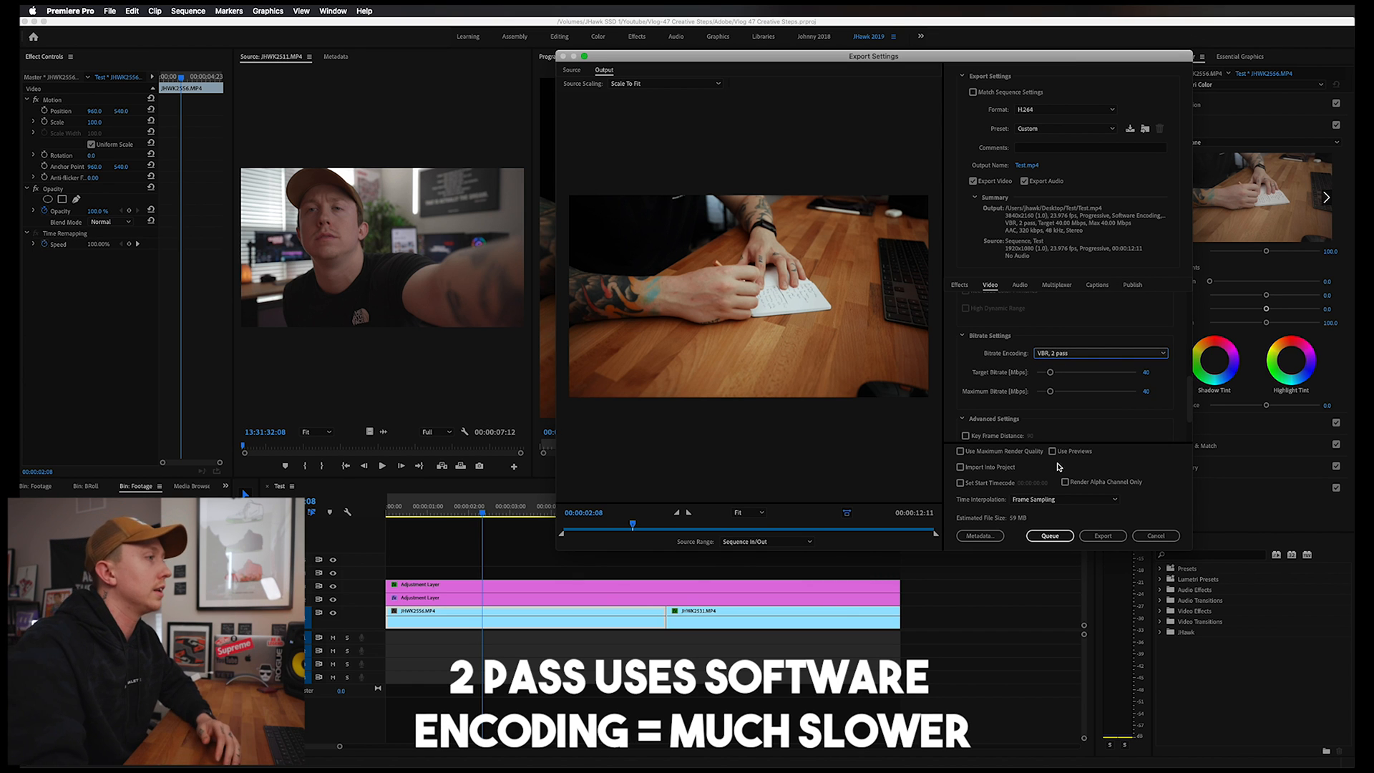
{"action": "mouse_move", "coordinate": [960, 451]}
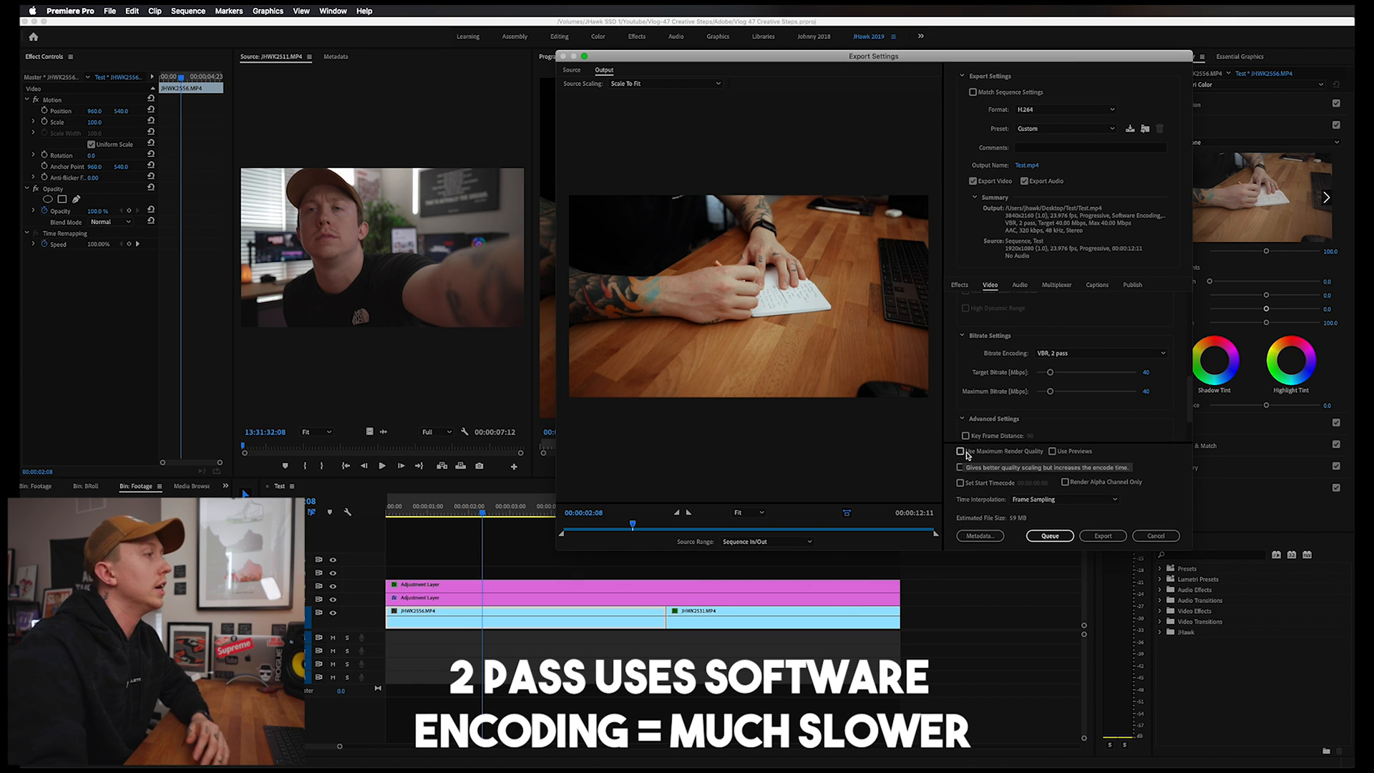
Enable Use Maximum Render Quality for the export
{"action": "left_click", "coordinate": [960, 451]}
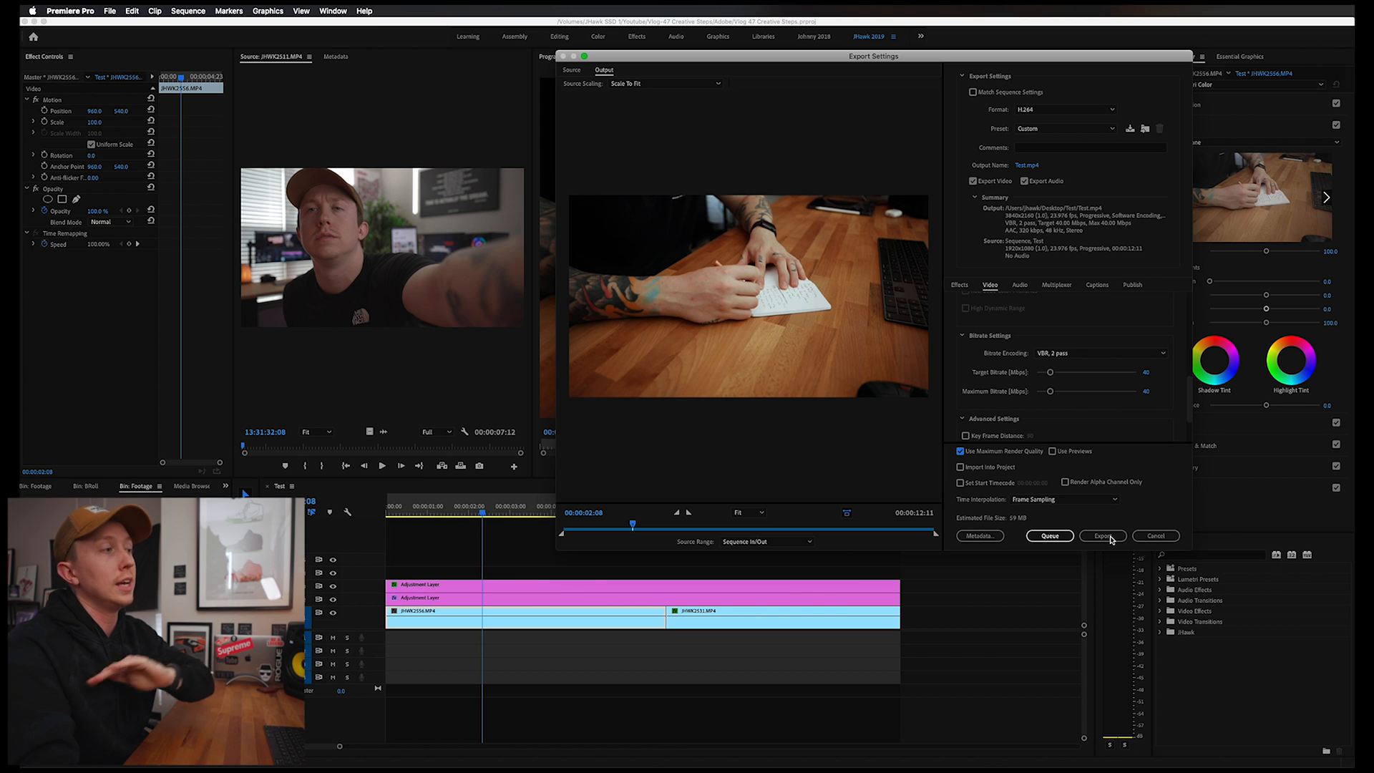
{"action": "mouse_move", "coordinate": [991, 368]}
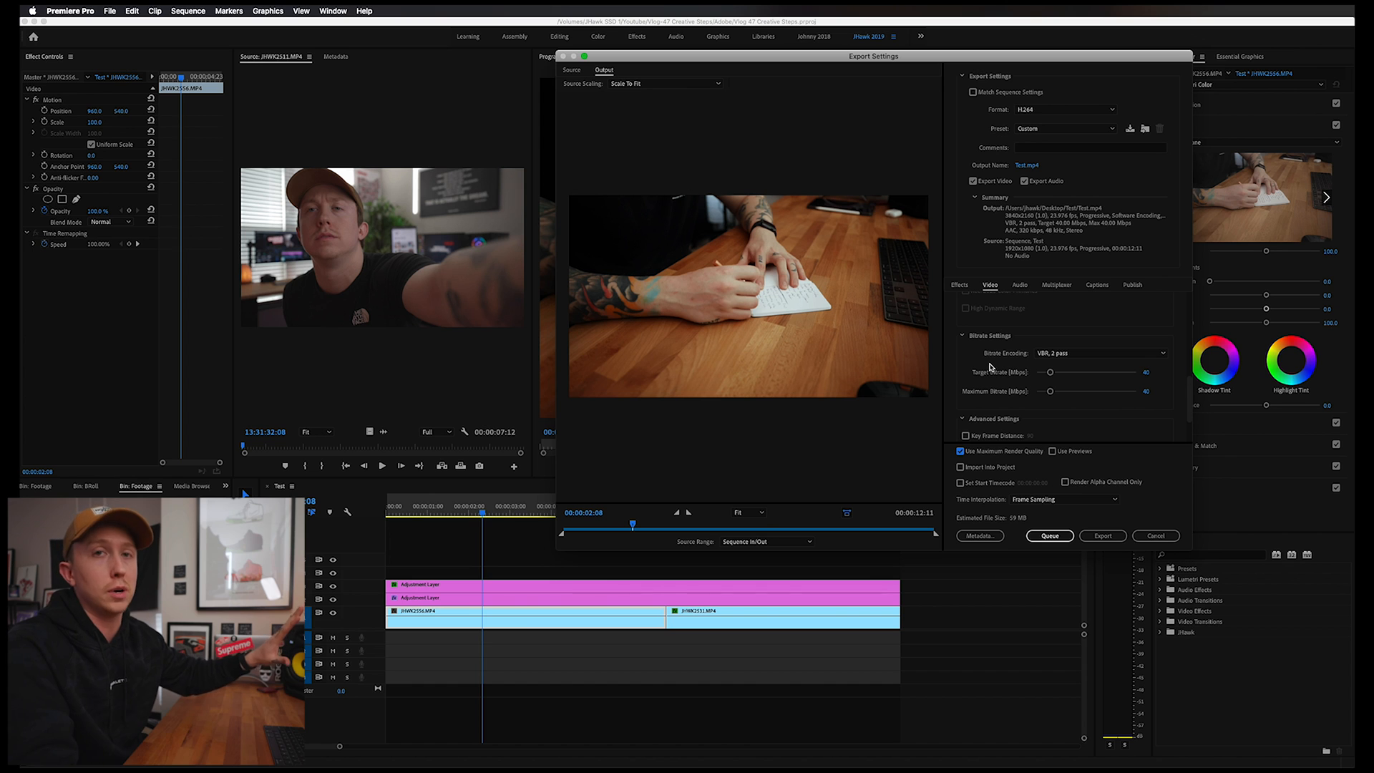
{"action": "mouse_move", "coordinate": [950, 286]}
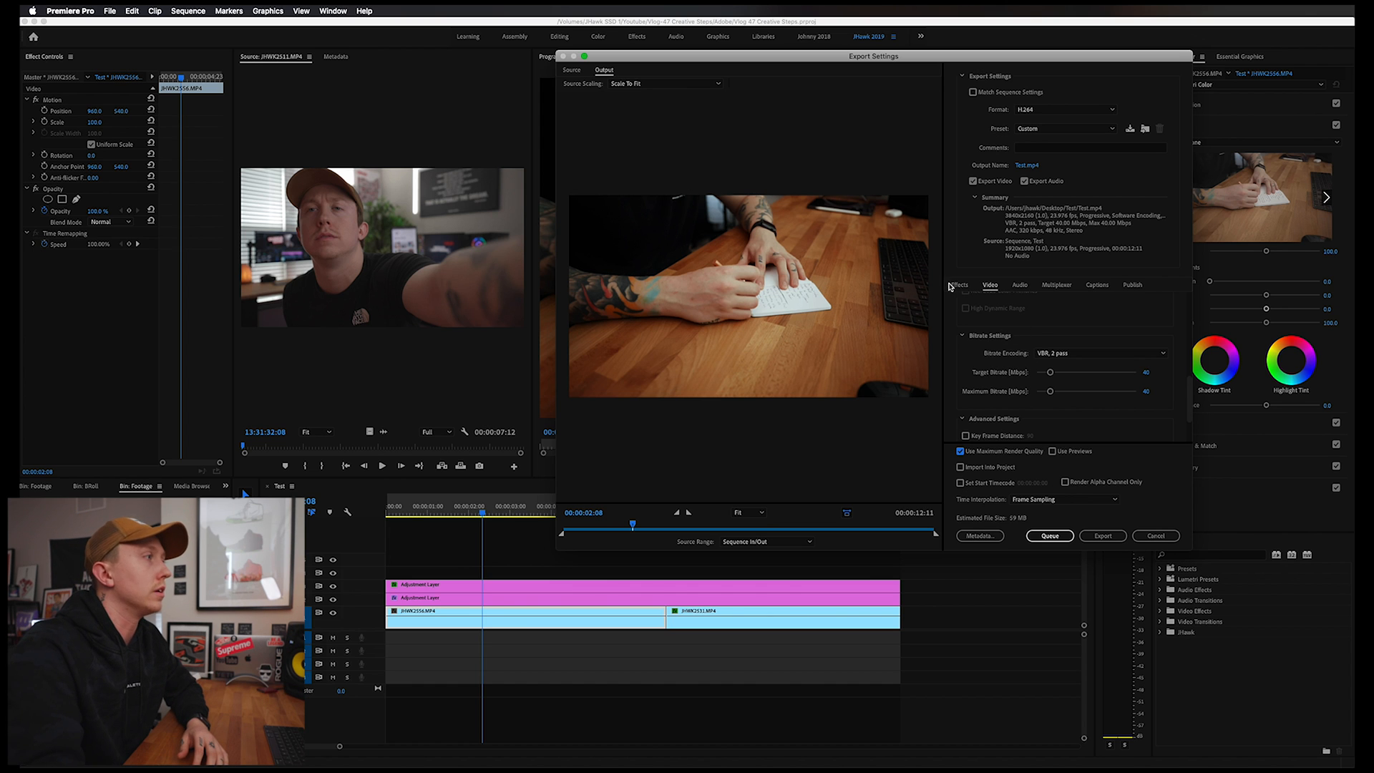
Enable the Lumetri Look/LUT export effect and browse for the QT Gamma Compensation.cube file
{"action": "left_click", "coordinate": [959, 283]}
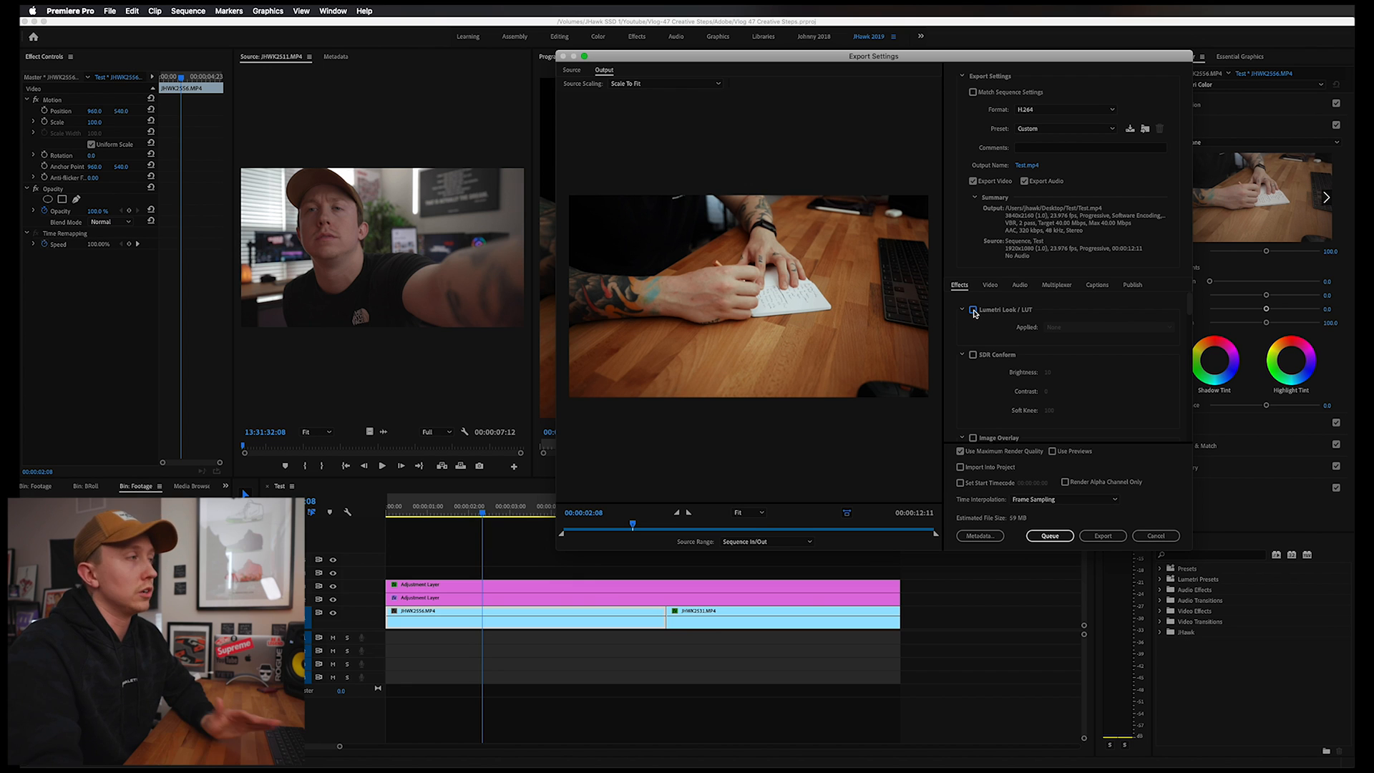
{"action": "left_click", "coordinate": [973, 309]}
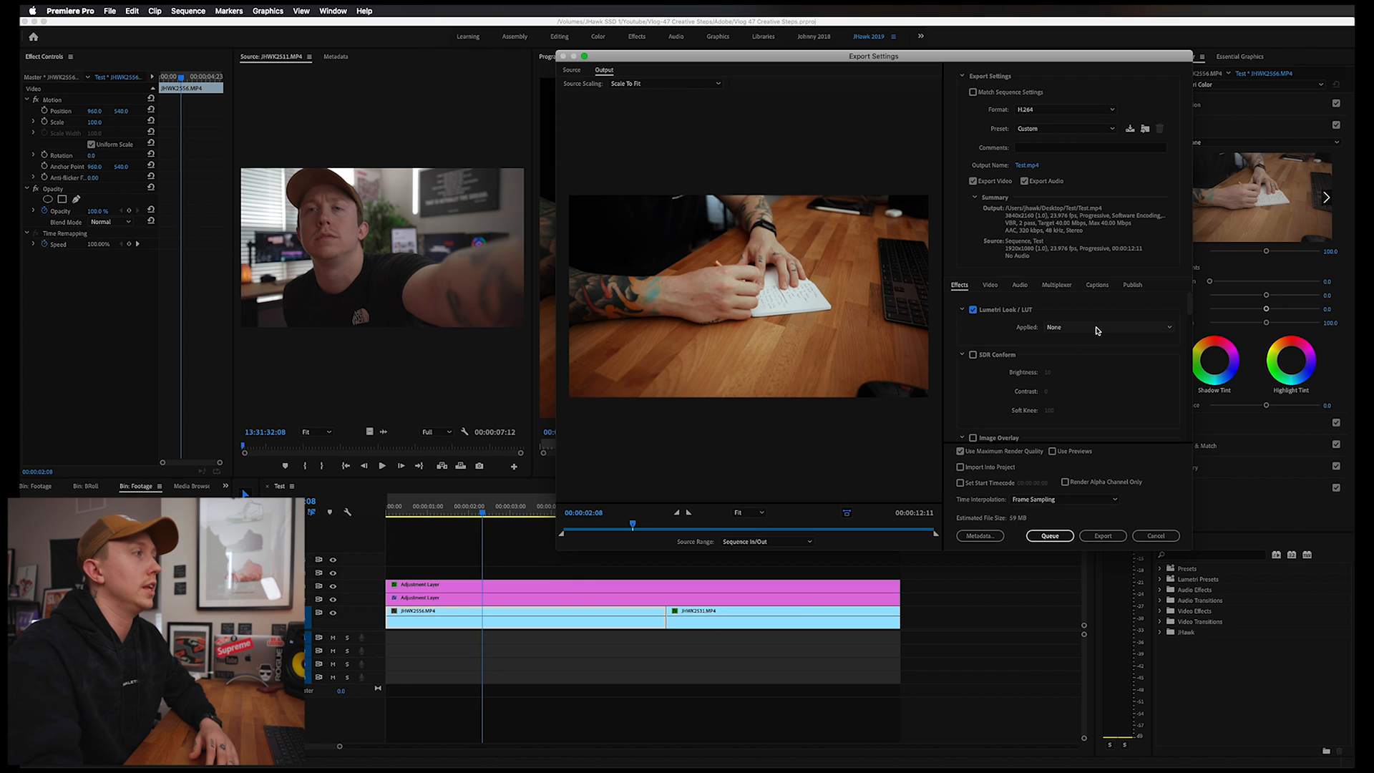
{"action": "left_click", "coordinate": [1109, 327]}
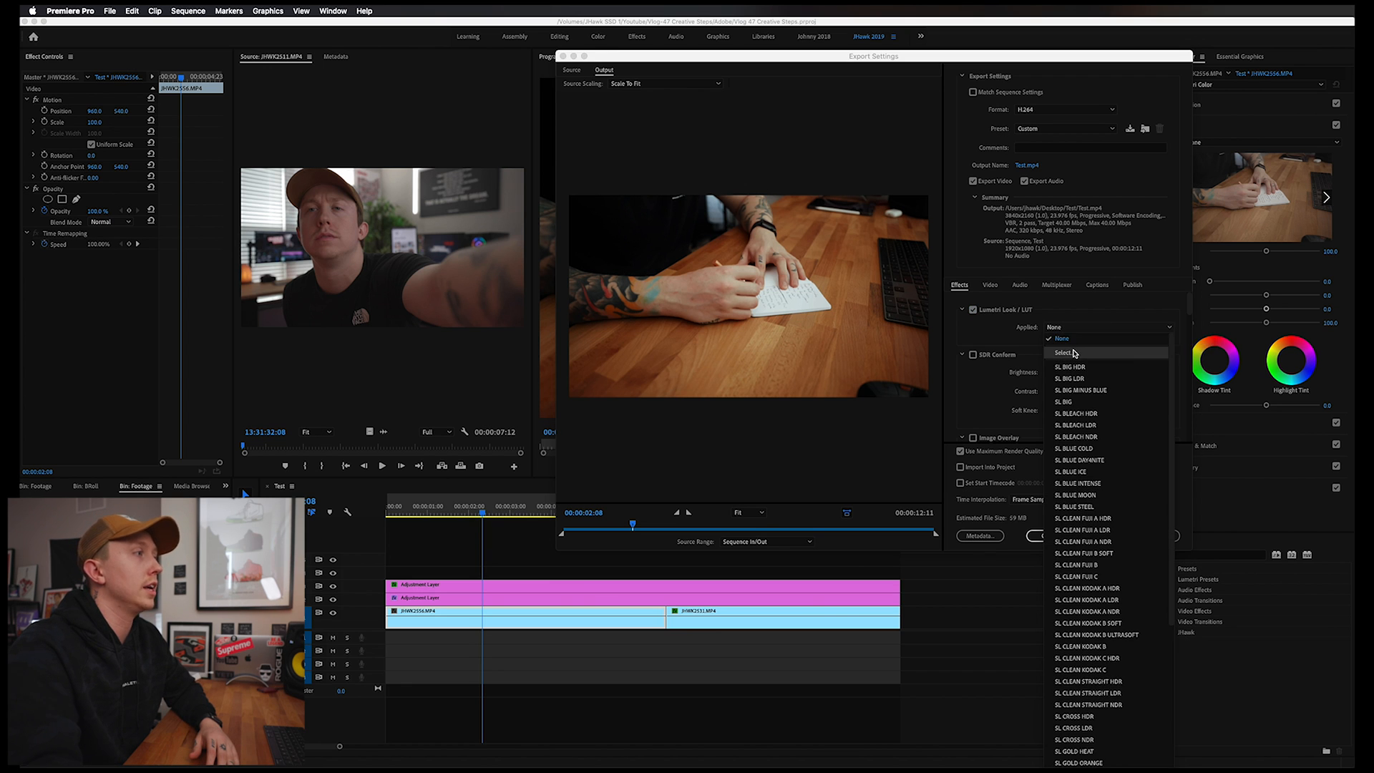
{"action": "left_click", "coordinate": [1063, 352]}
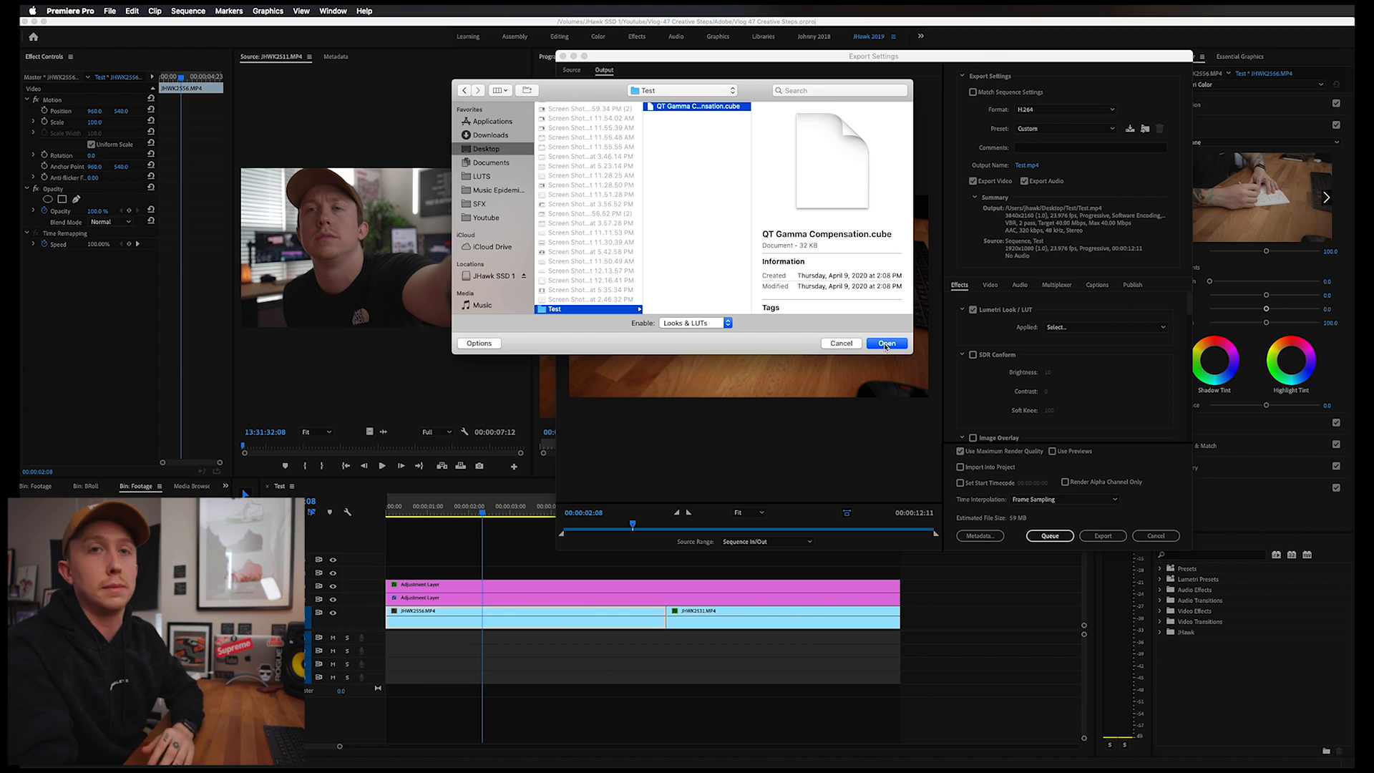
Confirm the LUT file, then toggle Lumetri Look/LUT off and back on, leaving it enabled
{"action": "left_click", "coordinate": [886, 342]}
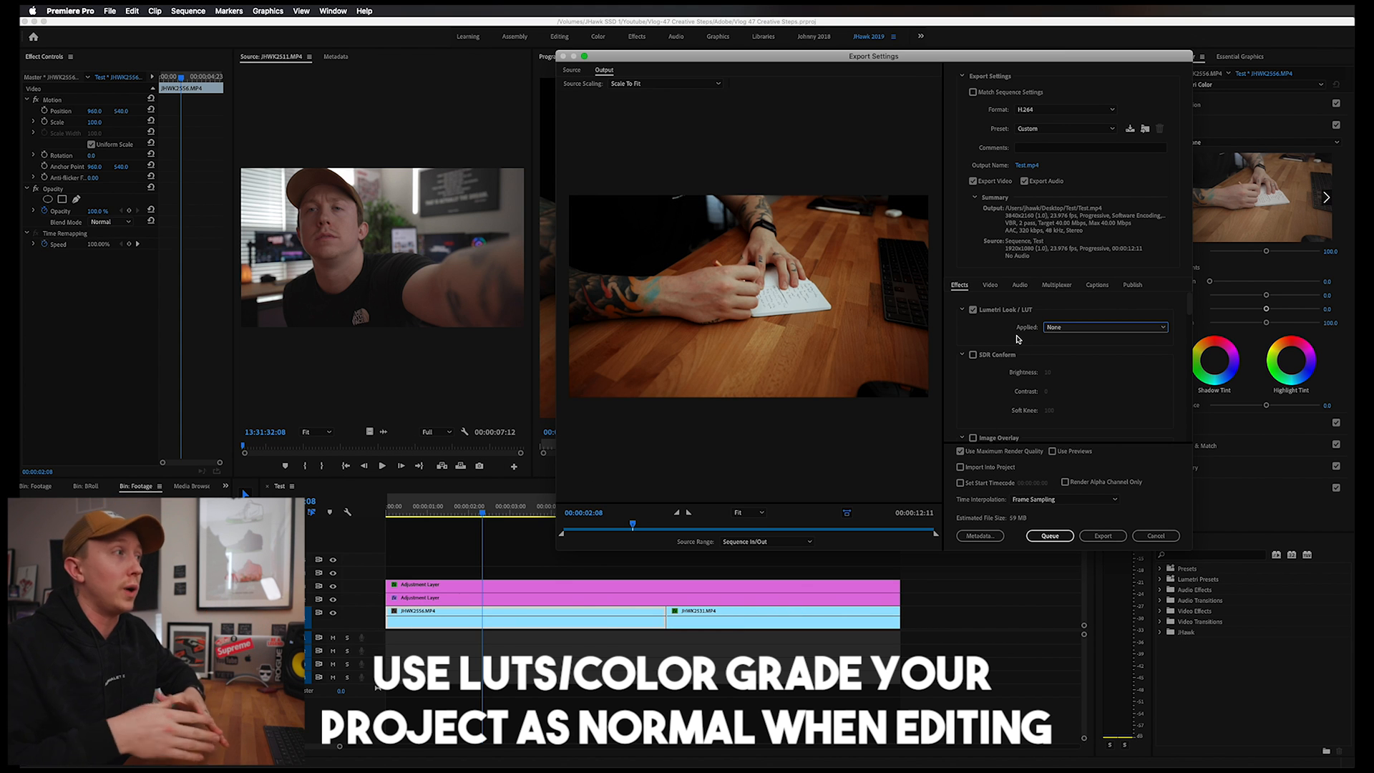
{"action": "mouse_move", "coordinate": [1103, 327]}
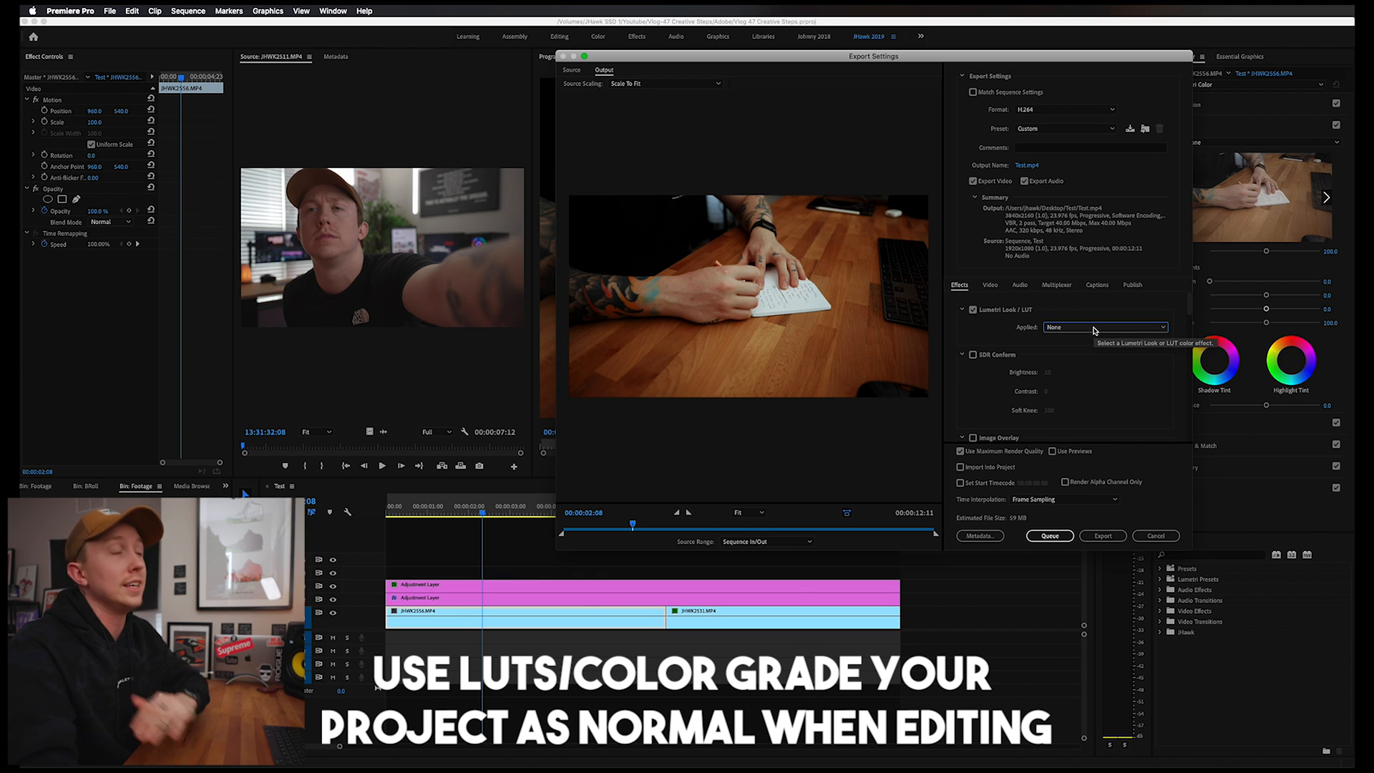
{"action": "mouse_move", "coordinate": [846, 308]}
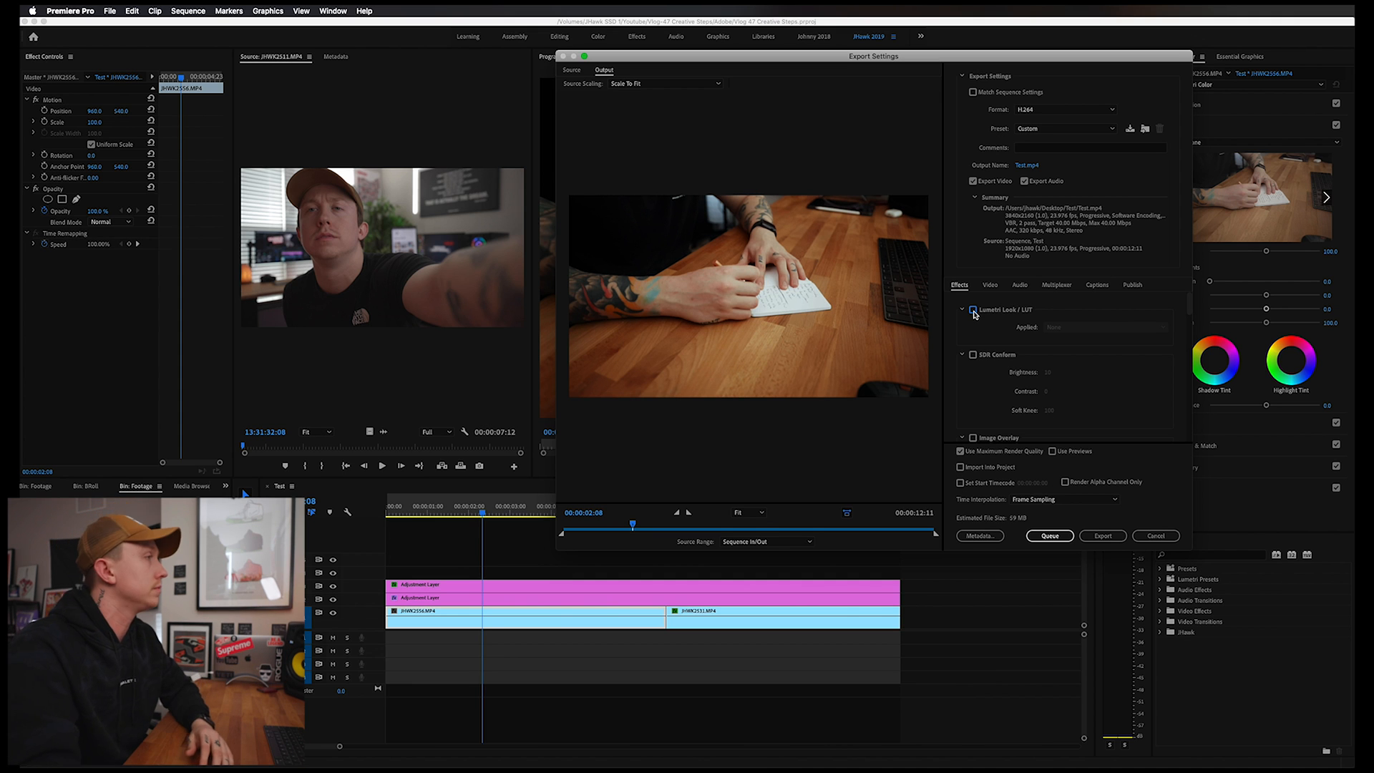
{"action": "left_click", "coordinate": [973, 309]}
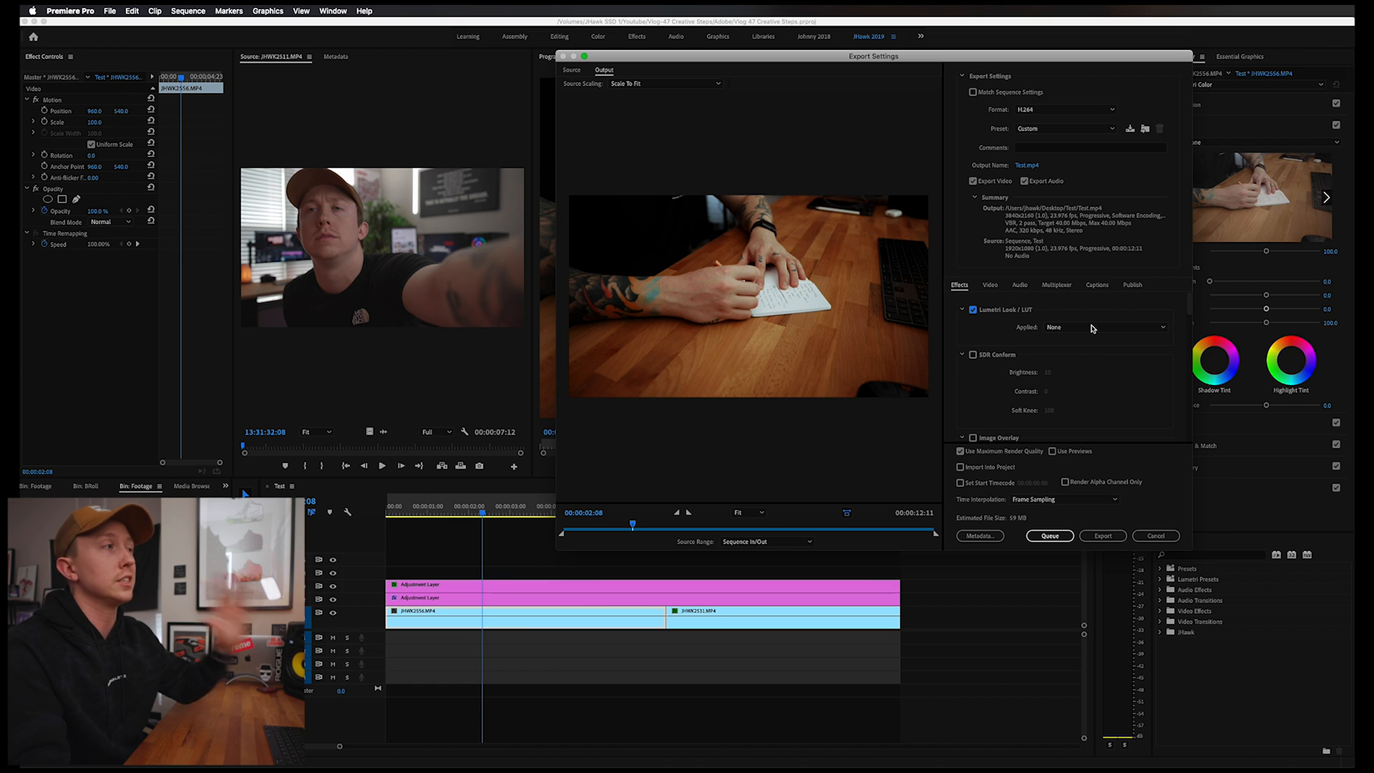
{"action": "mouse_move", "coordinate": [1056, 335]}
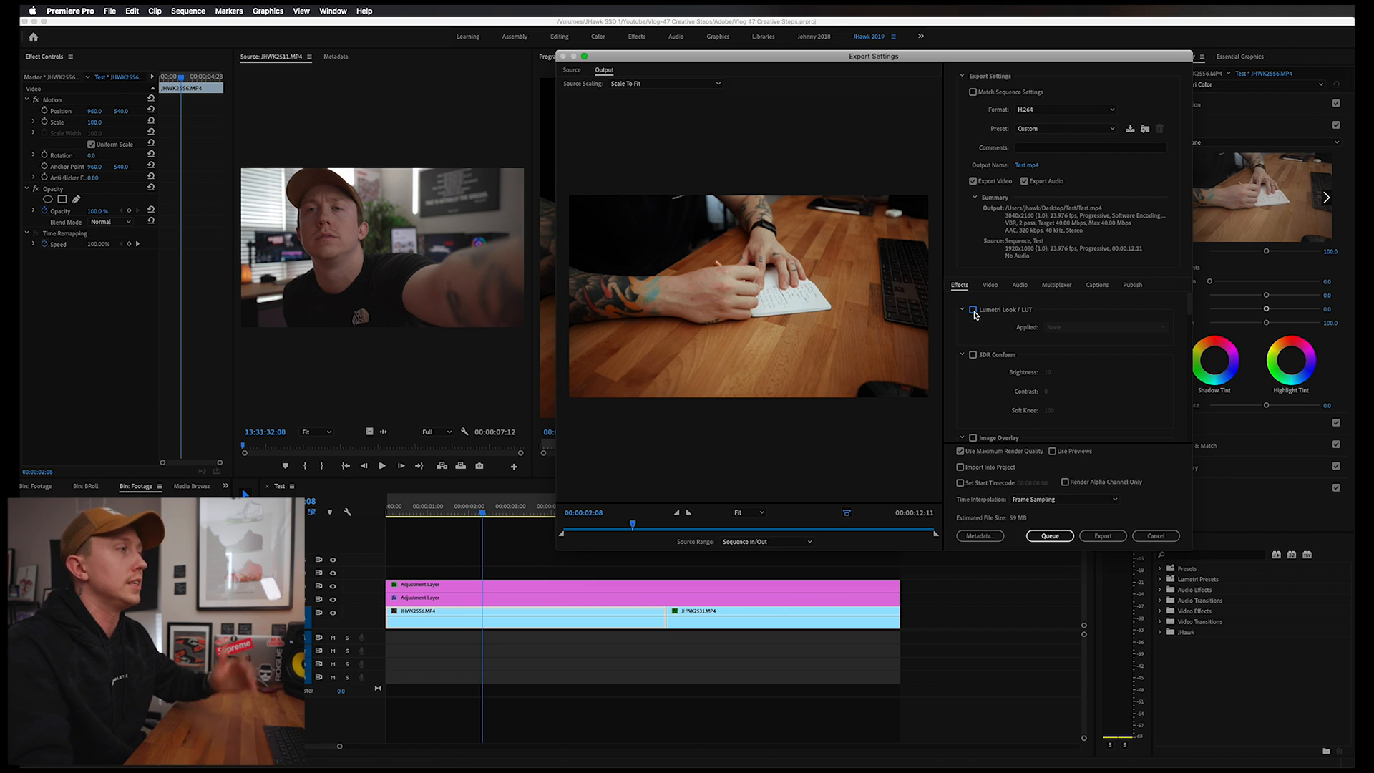
{"action": "left_click", "coordinate": [973, 309]}
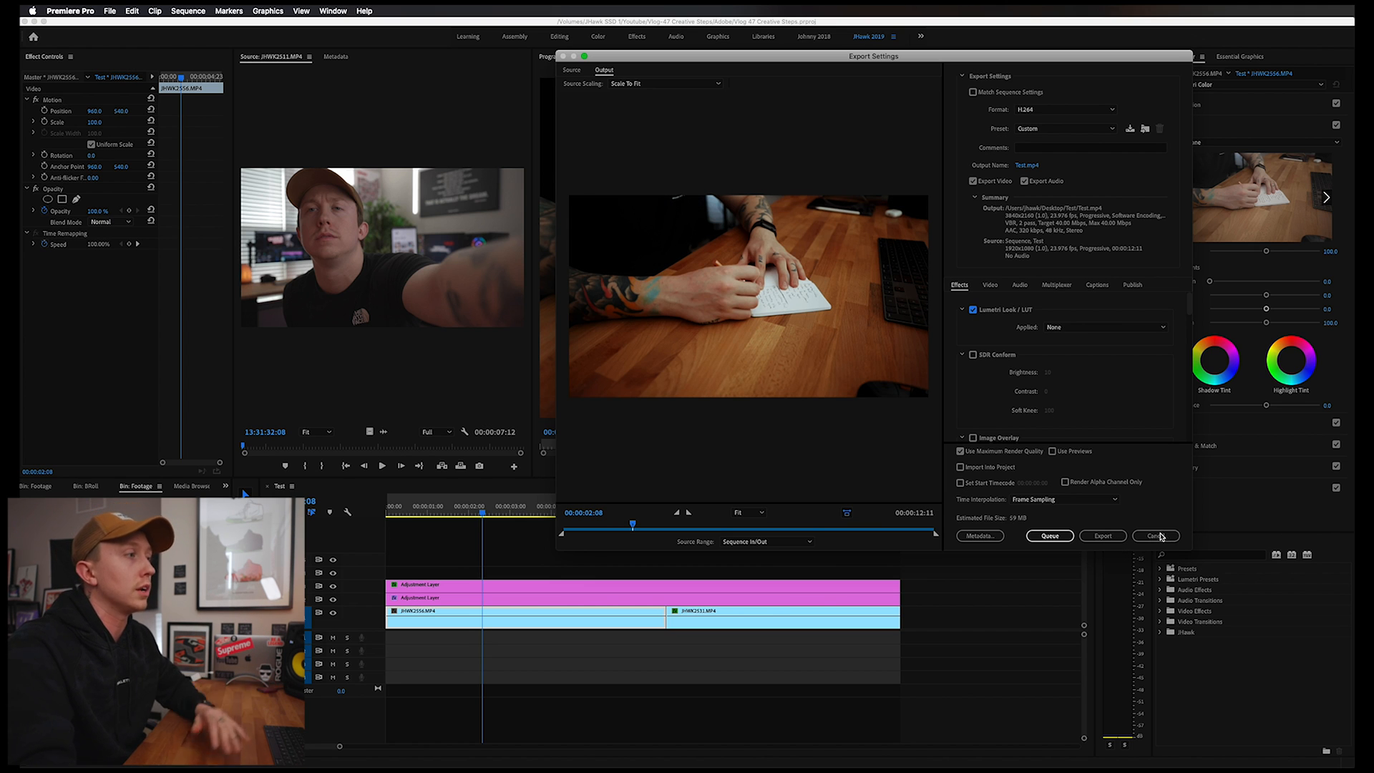
Close Export Settings and preview the exported Test_1.mp4 from the Test folder in Finder
{"action": "left_click", "coordinate": [1155, 536]}
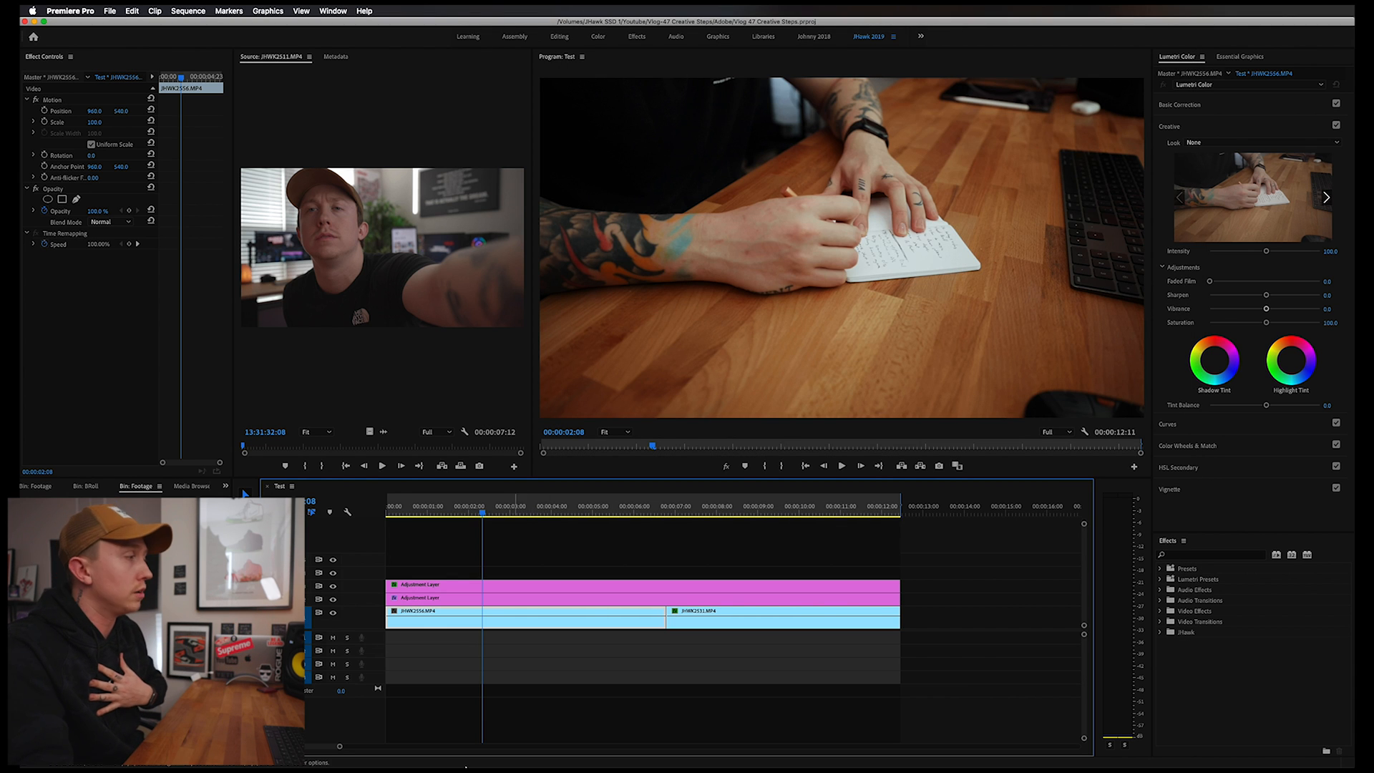
{"action": "mouse_move", "coordinate": [604, 754]}
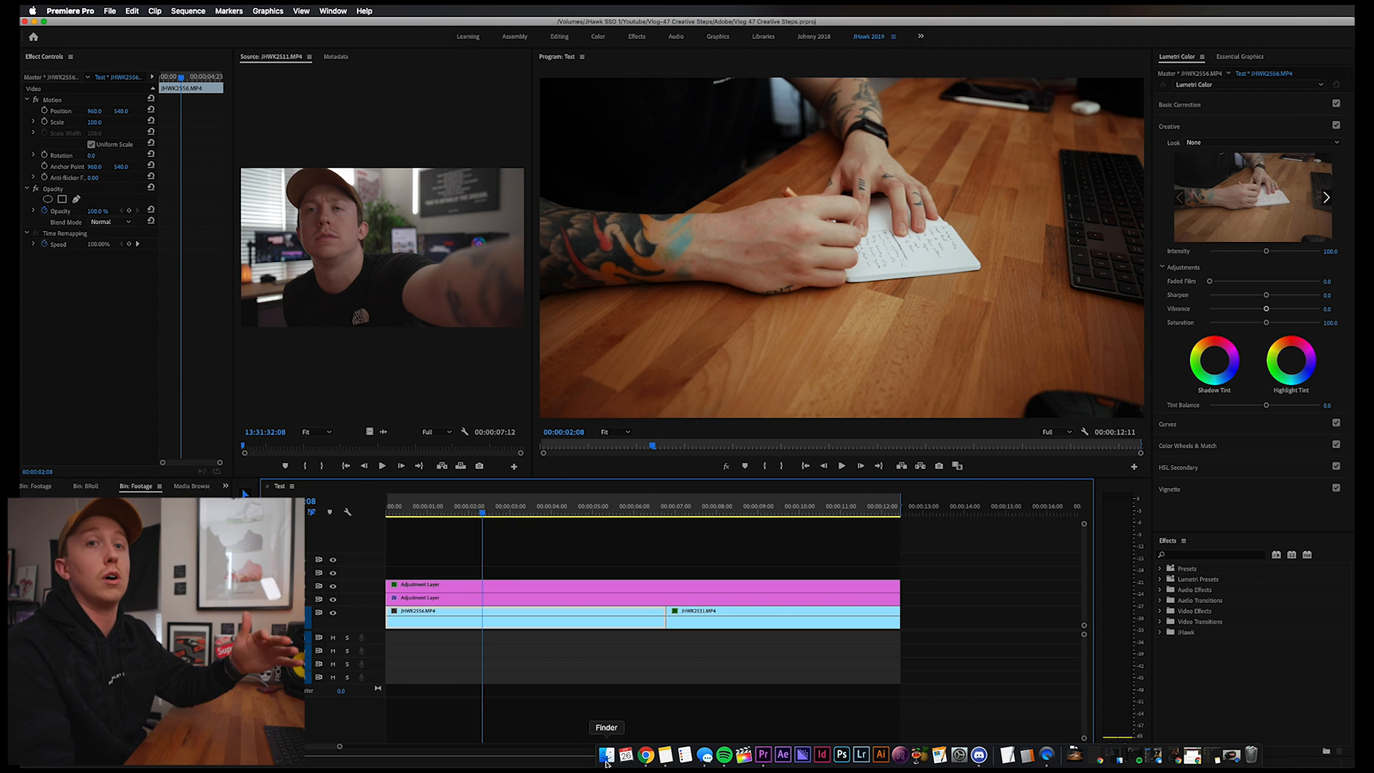
{"action": "left_click", "coordinate": [605, 754]}
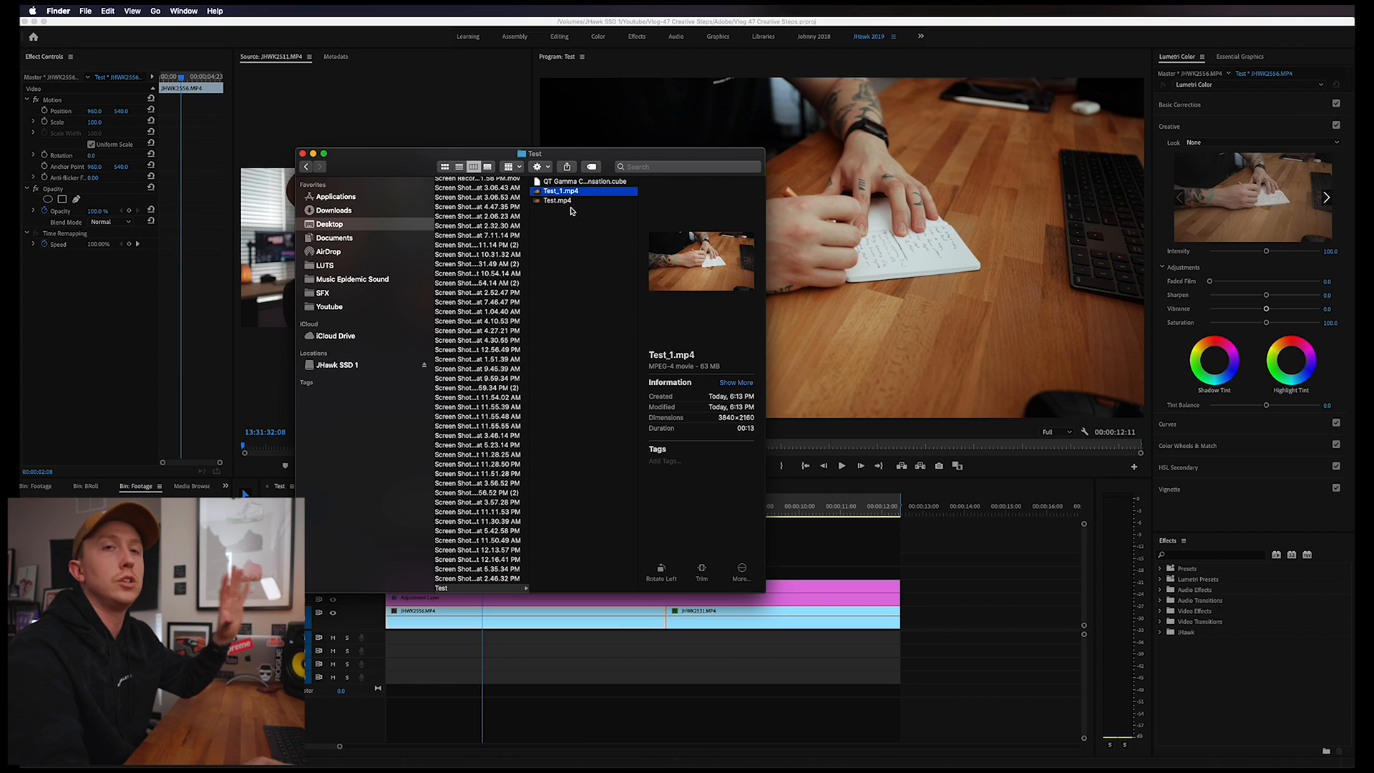
{"action": "double_click", "coordinate": [557, 190]}
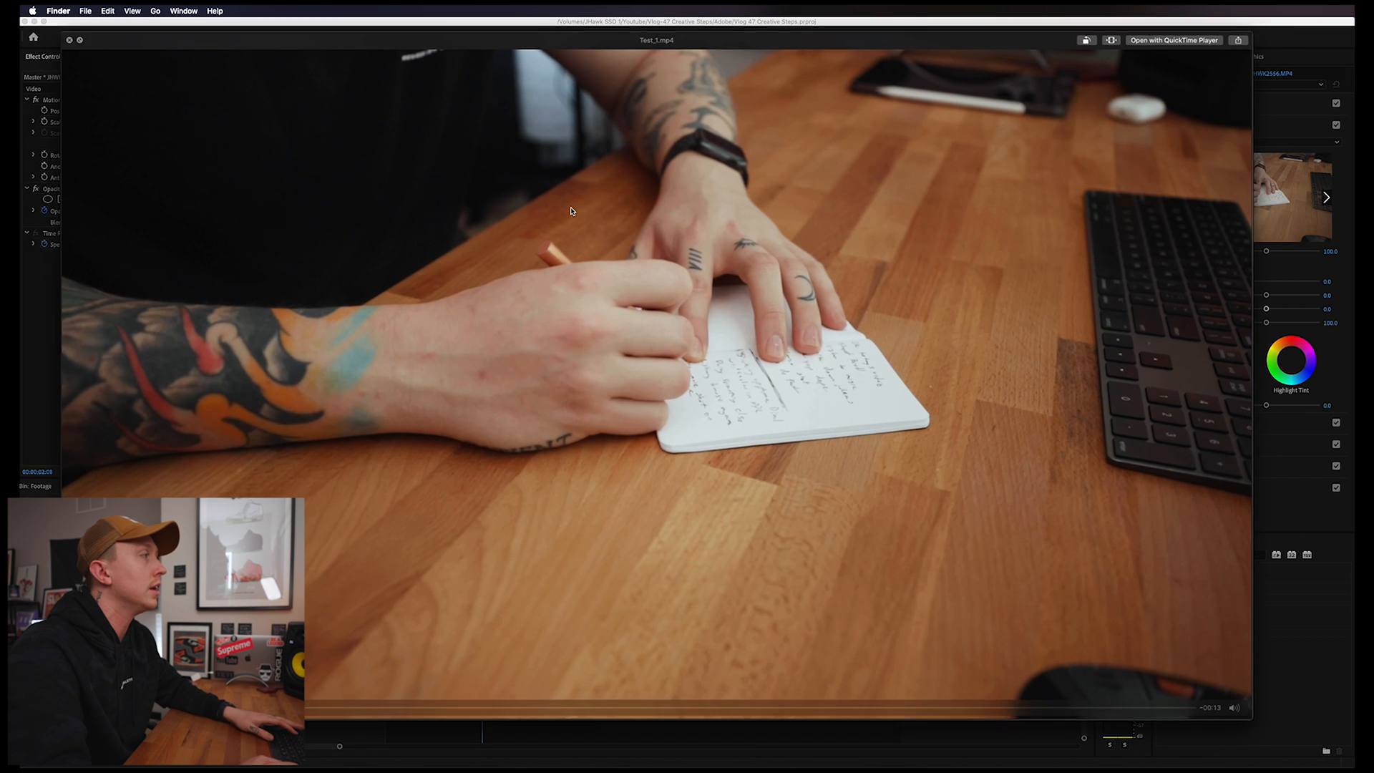